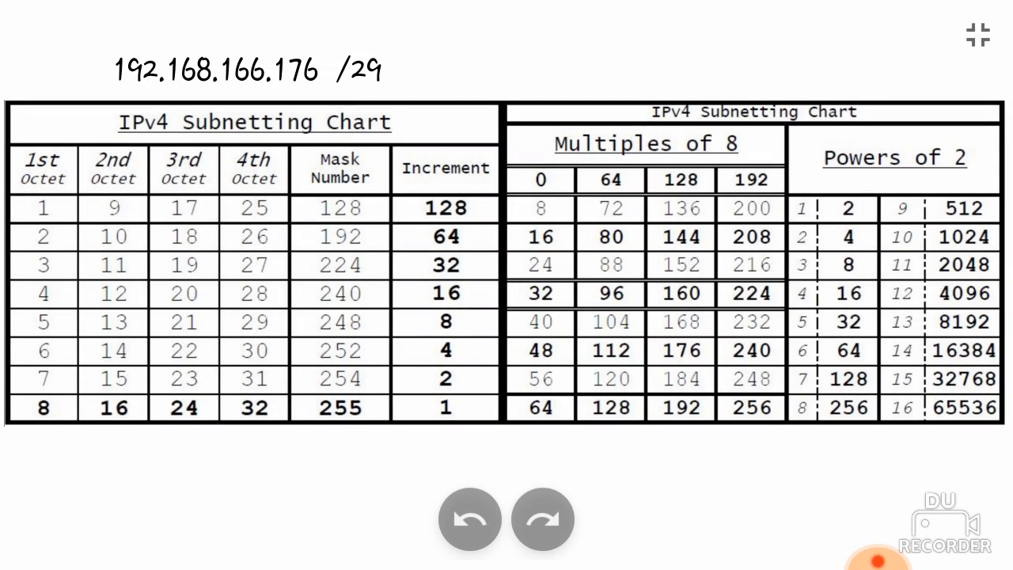
Step: Circle and emphasise the /29 prefix, then point out the last octet 176
{"action": "left_click_drag", "start_coordinate": [503, 84], "coordinate": [503, 456]}
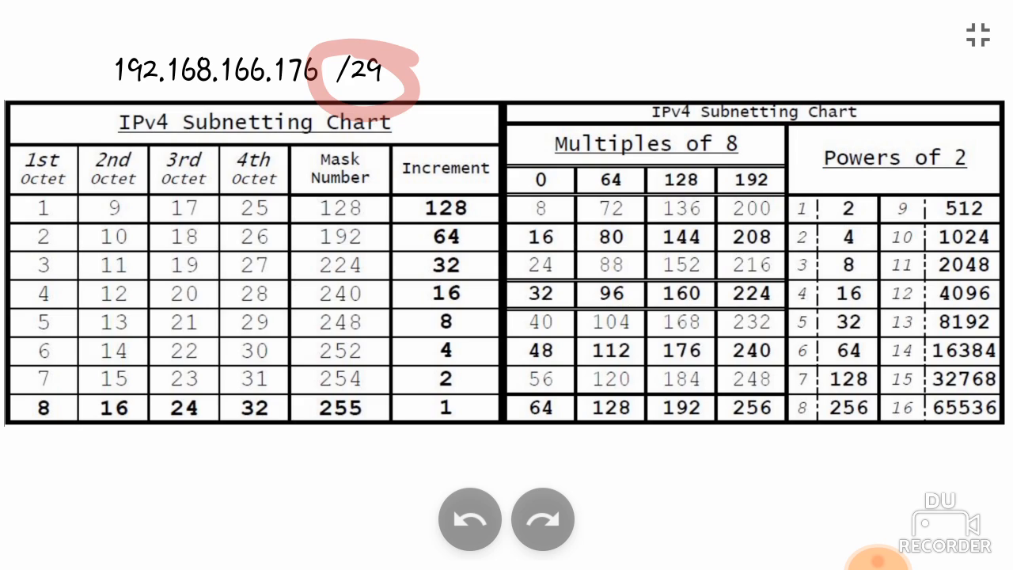
{"action": "left_click", "coordinate": [469, 518]}
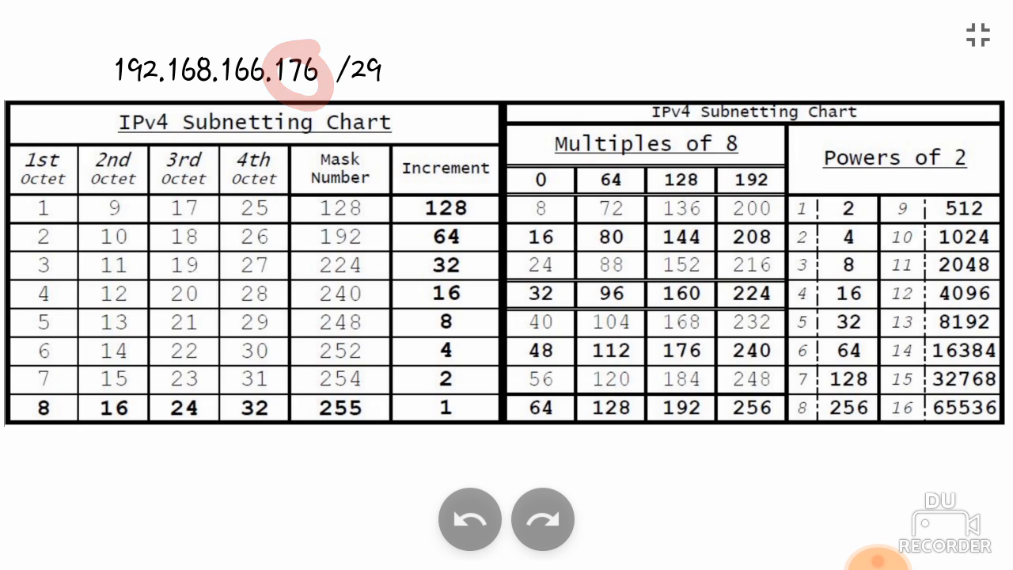
{"action": "left_click", "coordinate": [470, 518]}
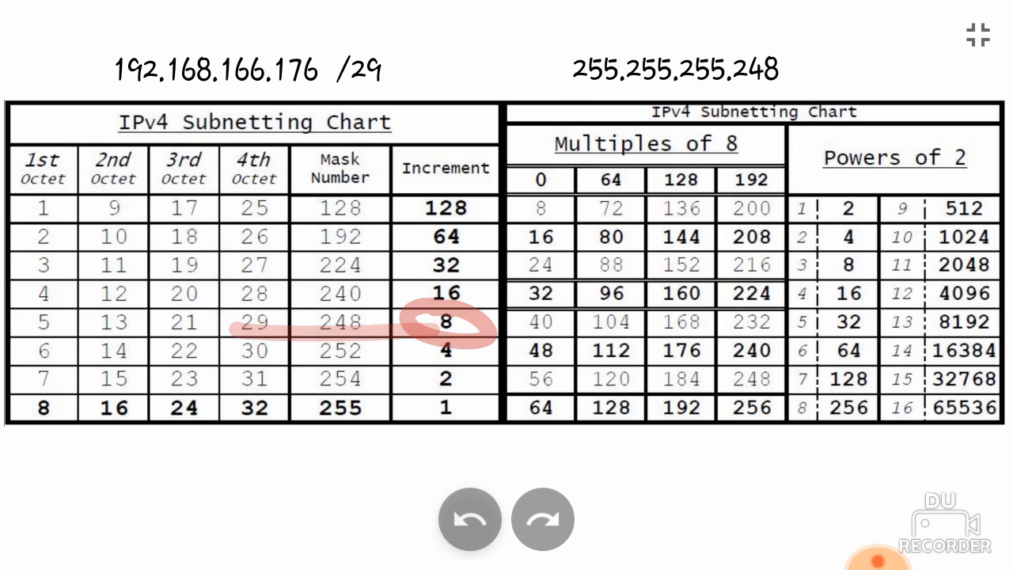
Step: Trace the /29 row to its increment 8, then leave the full-screen chart view
{"action": "left_click", "coordinate": [468, 519]}
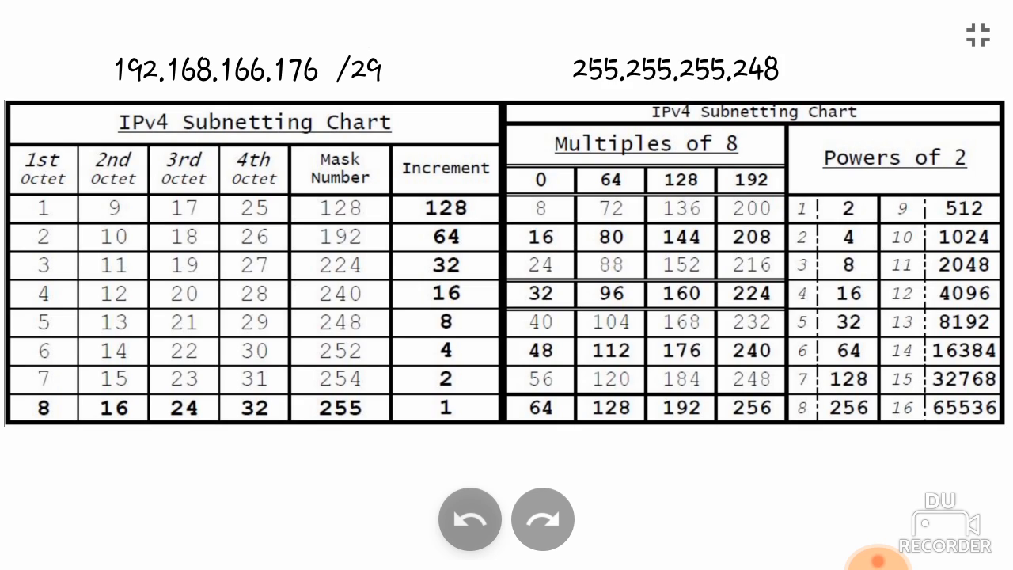
{"action": "left_click_drag", "start_coordinate": [254, 324], "coordinate": [447, 320]}
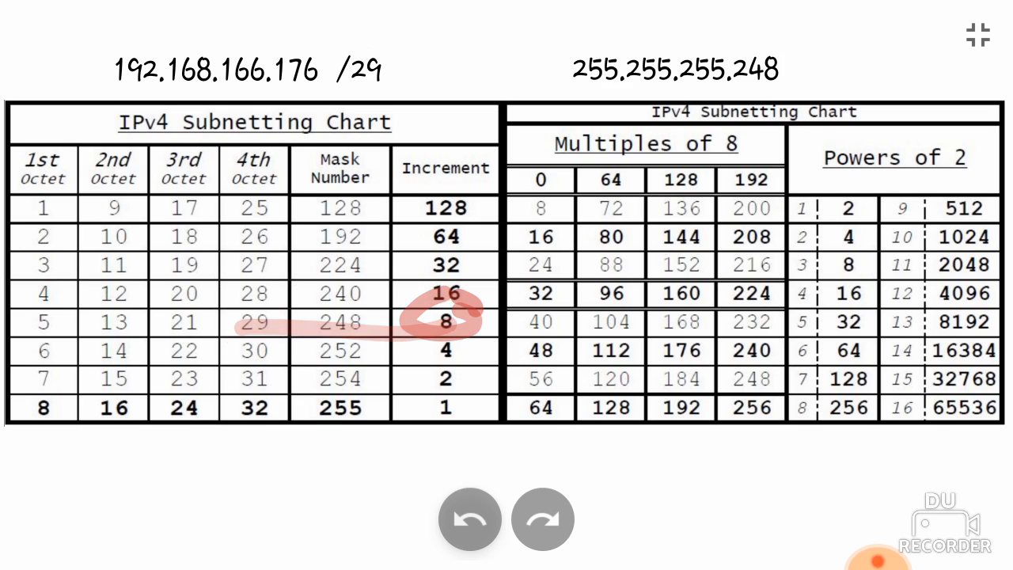
{"action": "left_click", "coordinate": [469, 518]}
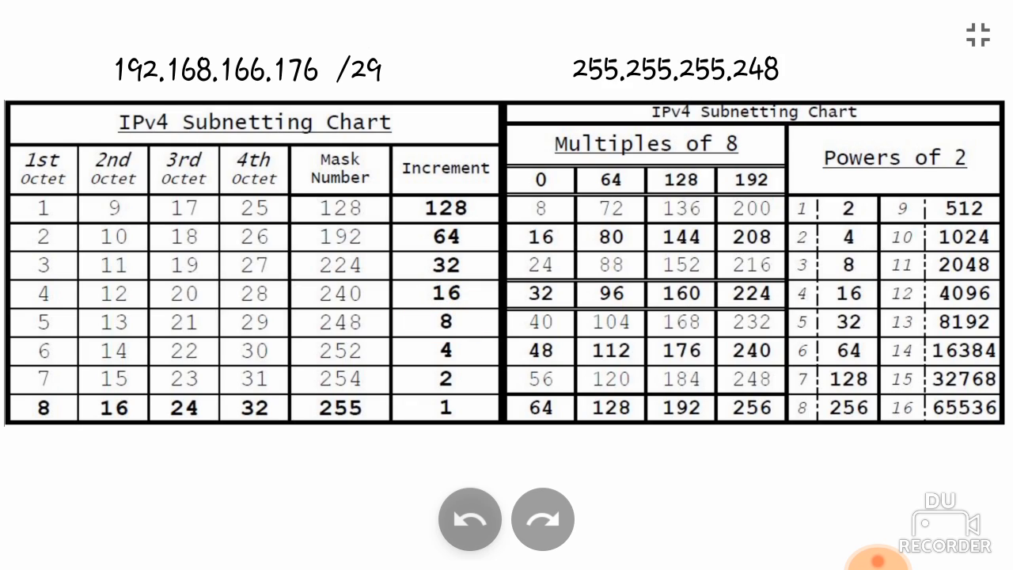
{"action": "left_click_drag", "start_coordinate": [490, 79], "coordinate": [493, 491]}
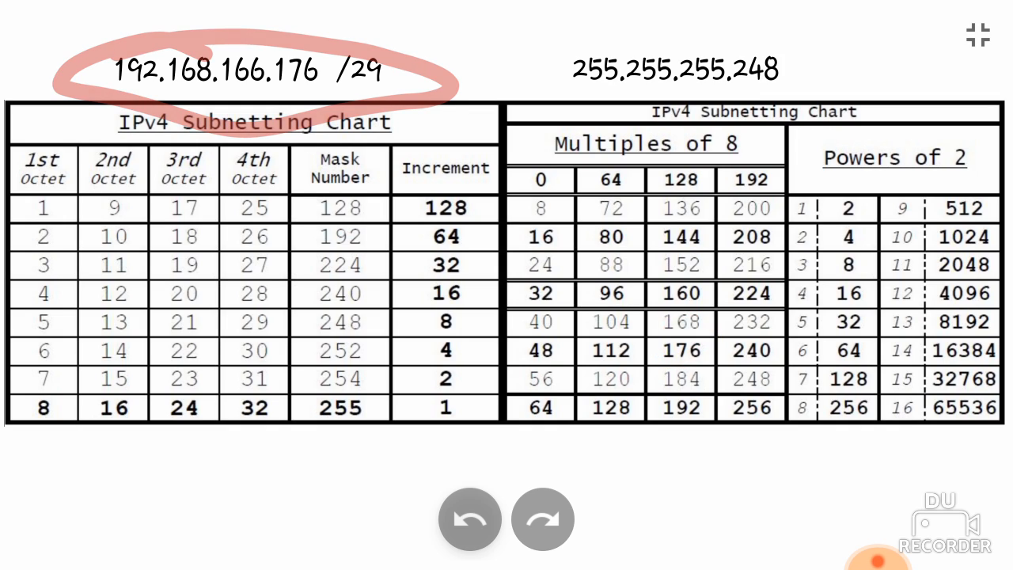
{"action": "left_click", "coordinate": [469, 519]}
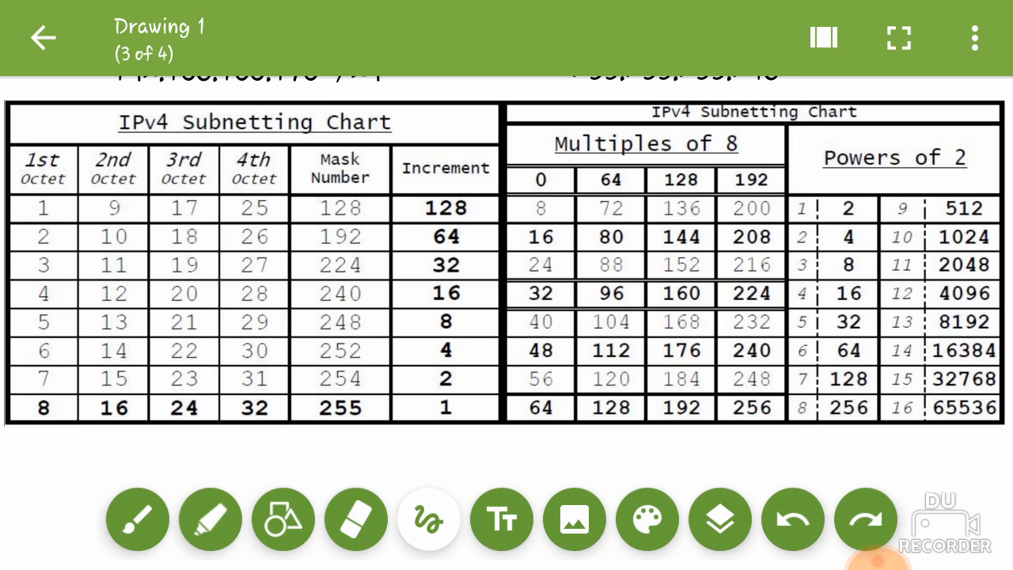
Step: Go to page 1 and laser-circle the subnet mask 255.255.255.128
{"action": "left_click", "coordinate": [823, 37]}
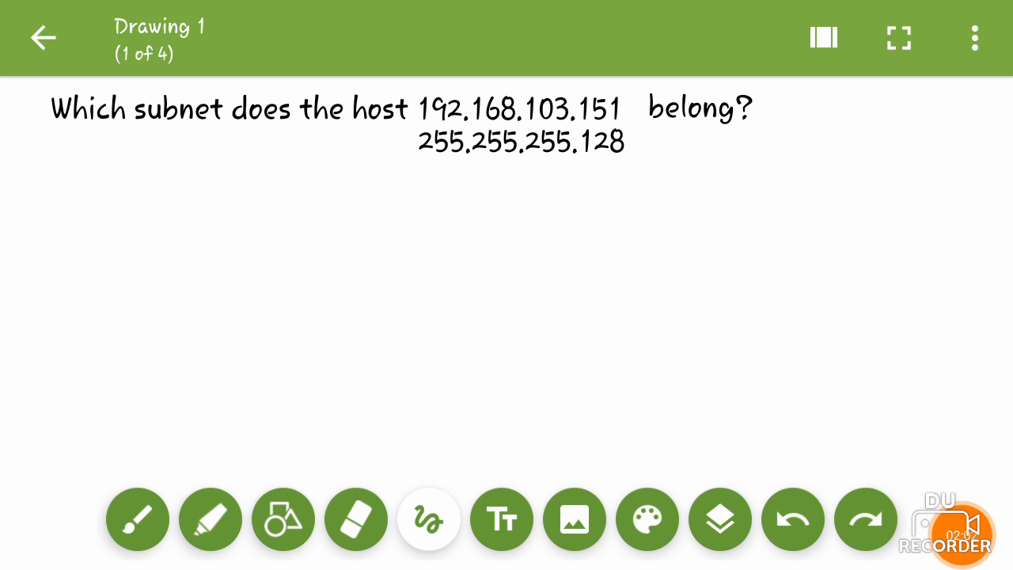
{"action": "left_click_drag", "start_coordinate": [598, 147], "coordinate": [657, 167]}
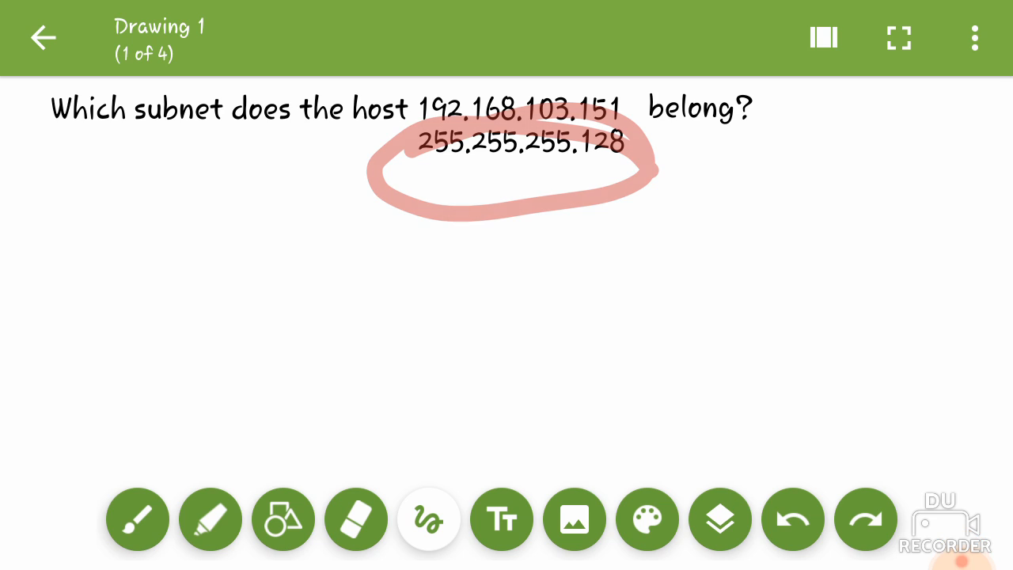
{"action": "left_click", "coordinate": [793, 519]}
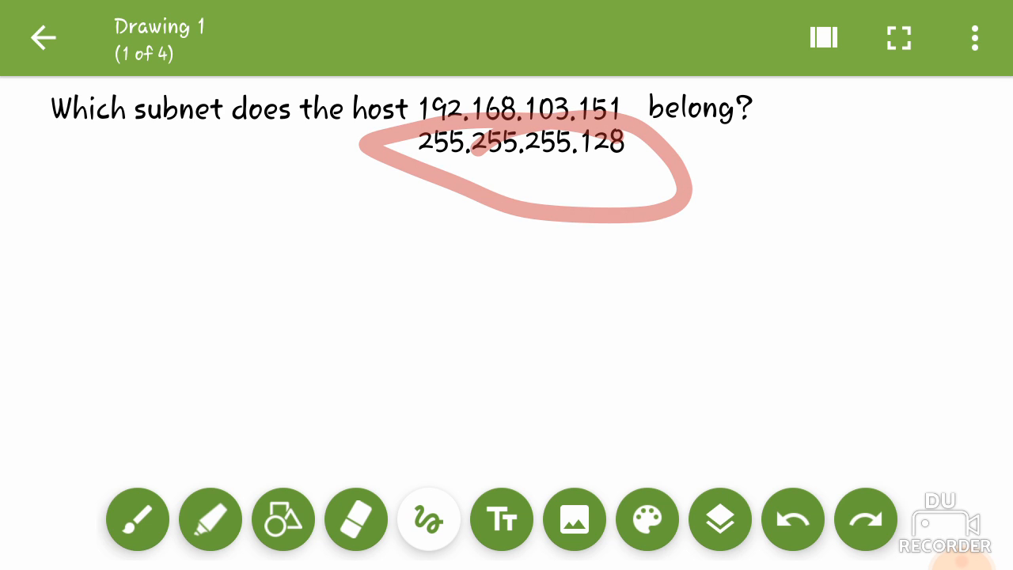
{"action": "left_click", "coordinate": [793, 519]}
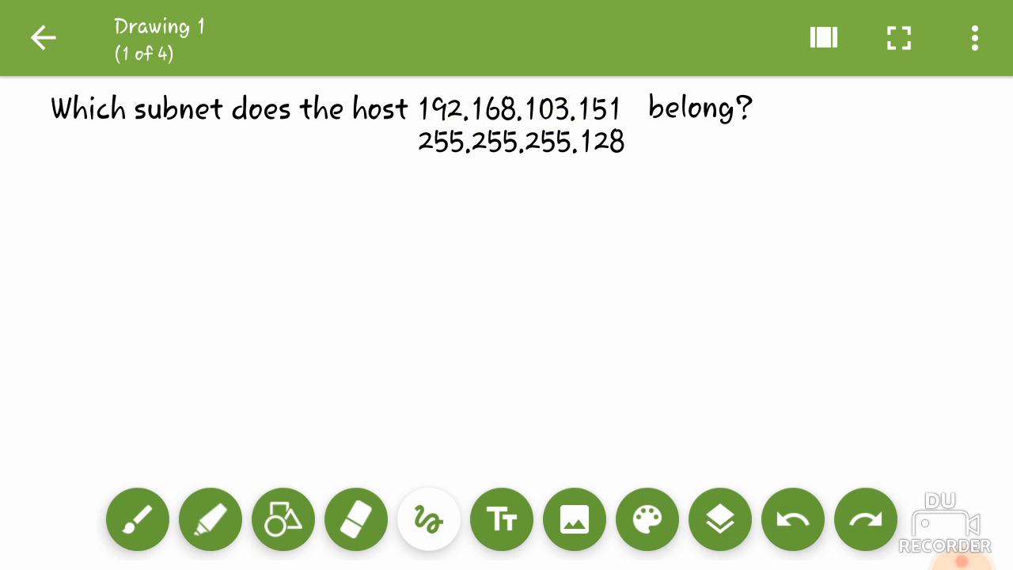
Step: Point out the last mask octet 128 and show the four-page overview
{"action": "left_click", "coordinate": [417, 214]}
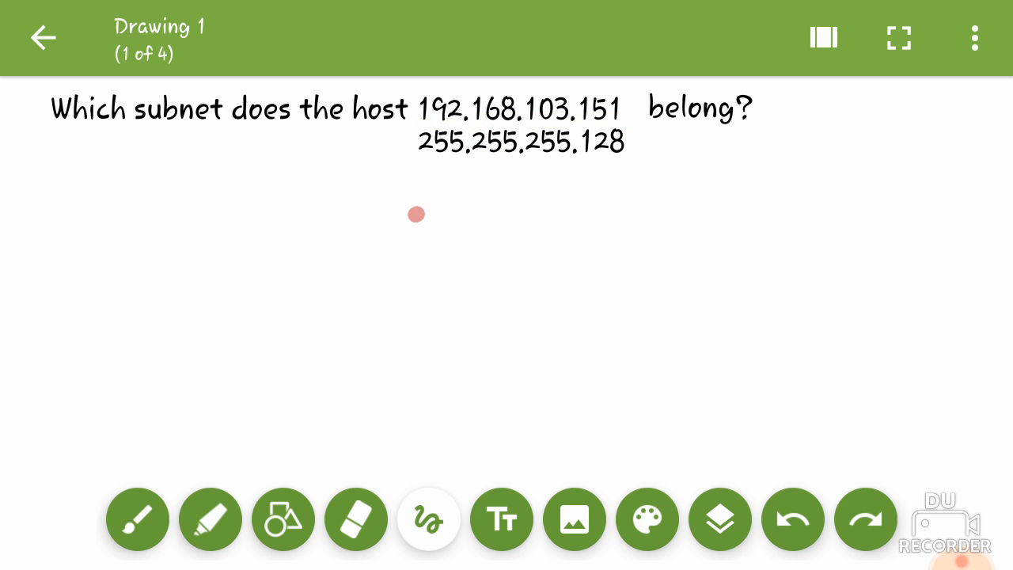
{"action": "left_click_drag", "start_coordinate": [415, 214], "coordinate": [586, 193]}
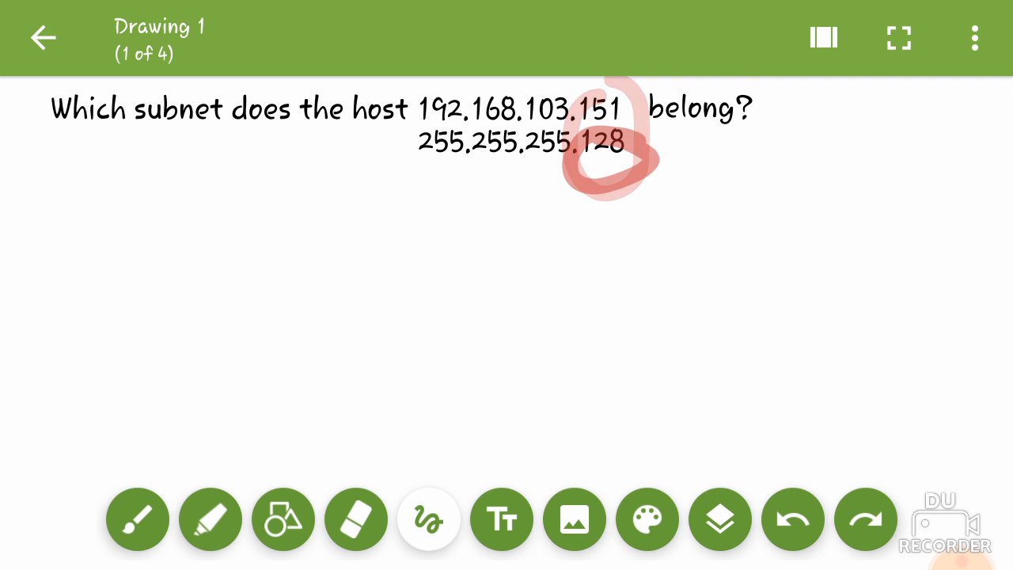
{"action": "left_click", "coordinate": [823, 37]}
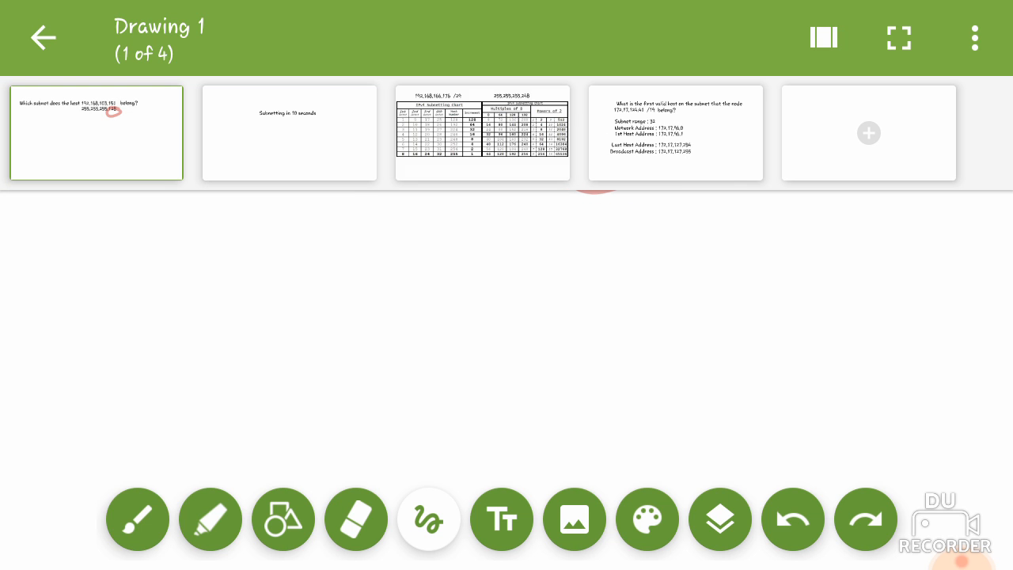
Step: Open the page 3 chart full screen, point out increment 128, then exit full screen
{"action": "left_click", "coordinate": [483, 133]}
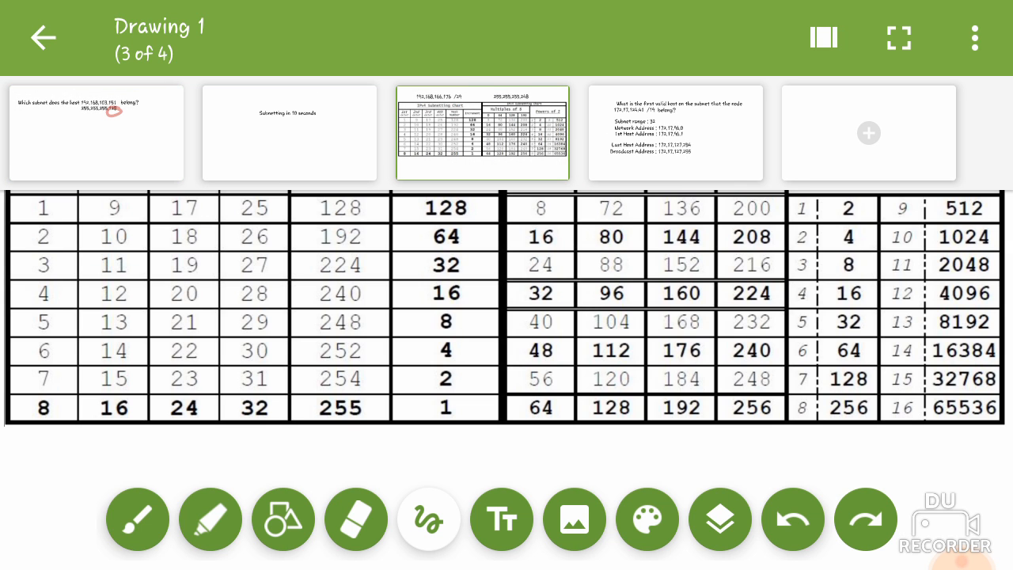
{"action": "left_click", "coordinate": [898, 37]}
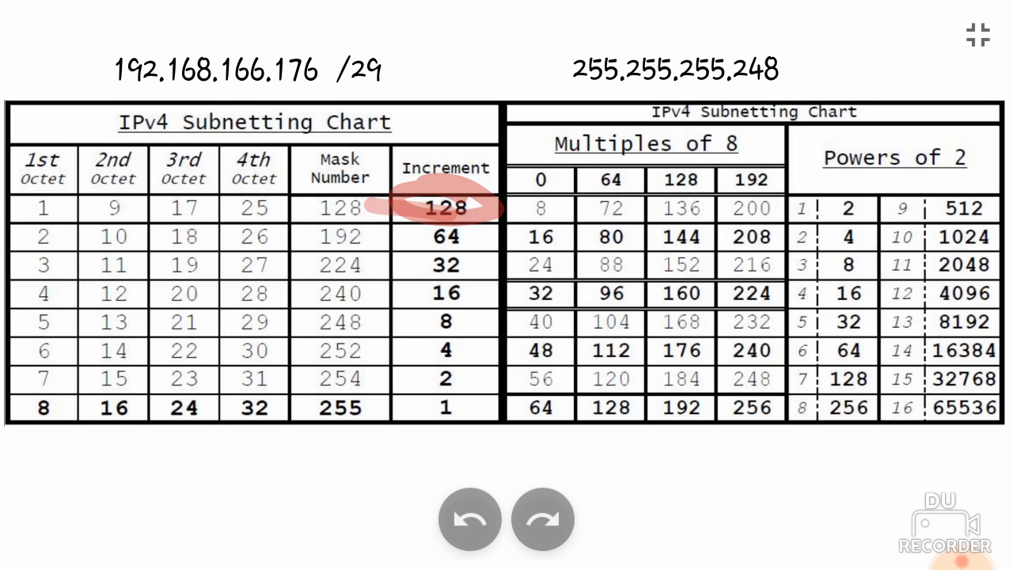
{"action": "left_click", "coordinate": [468, 518]}
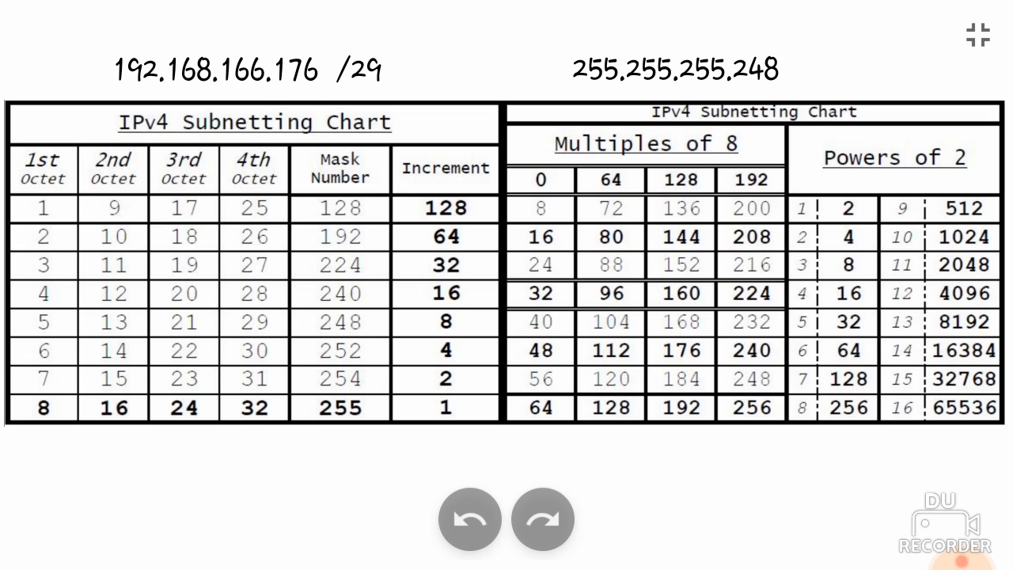
{"action": "left_click", "coordinate": [978, 35]}
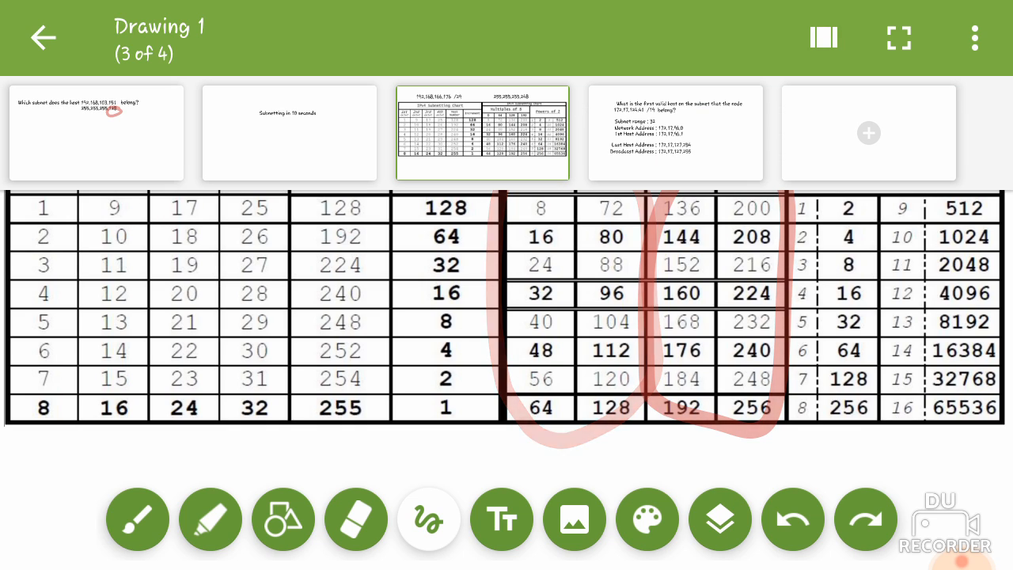
Step: Switch between page 1 and the subnetting chart page using the page overview
{"action": "left_click", "coordinate": [96, 132]}
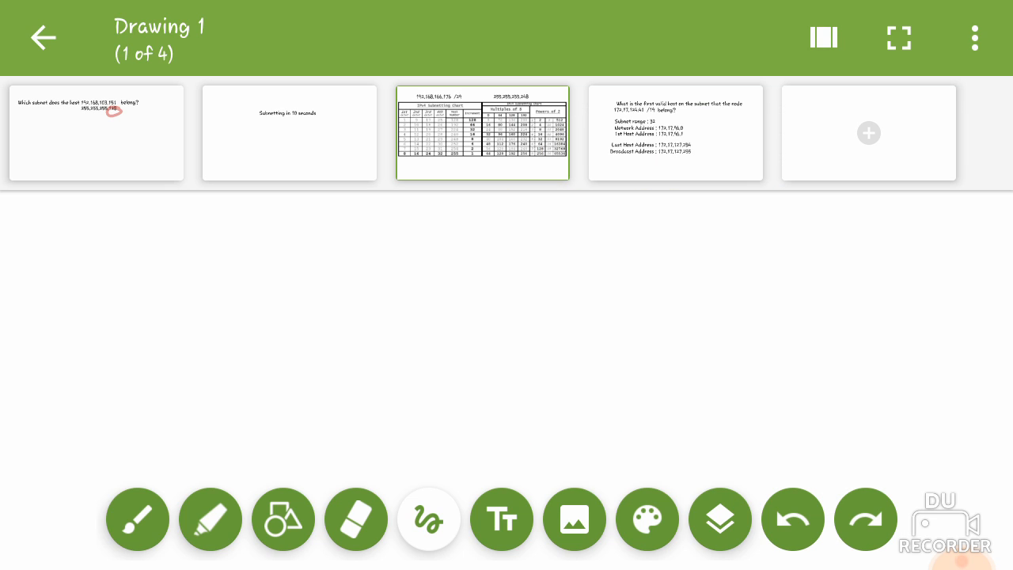
{"action": "left_click", "coordinate": [96, 133]}
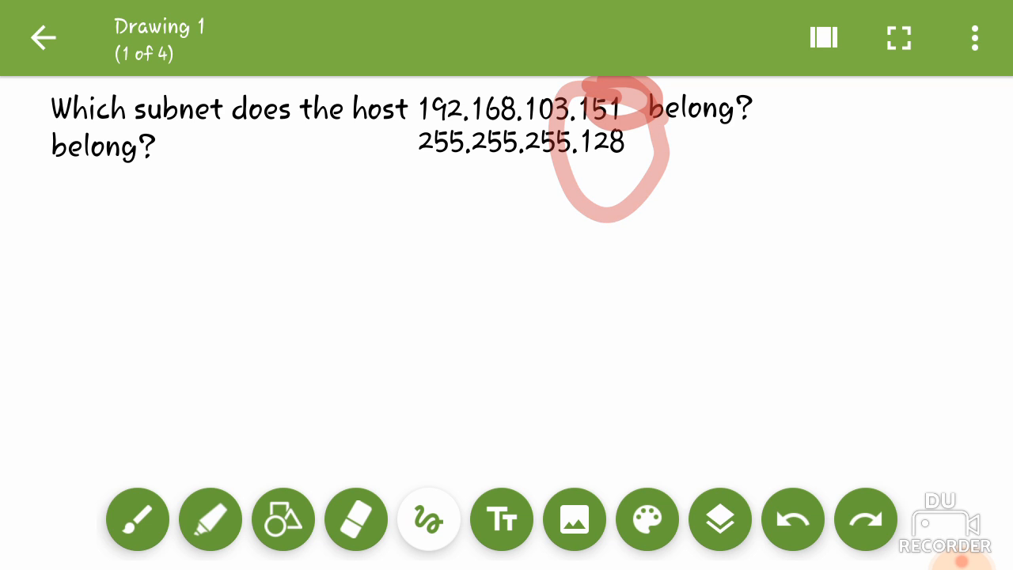
{"action": "left_click", "coordinate": [823, 37]}
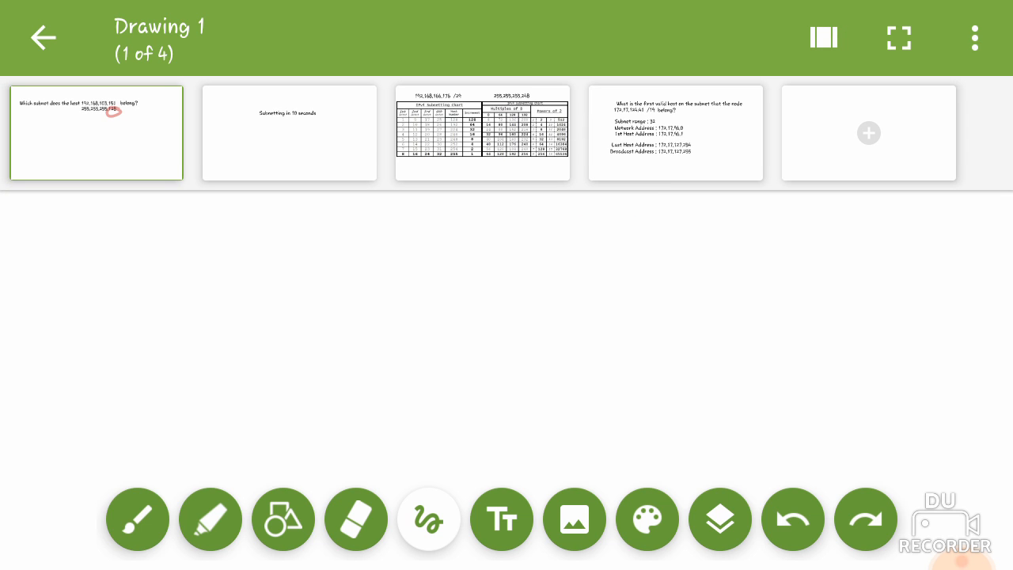
{"action": "left_click", "coordinate": [483, 132]}
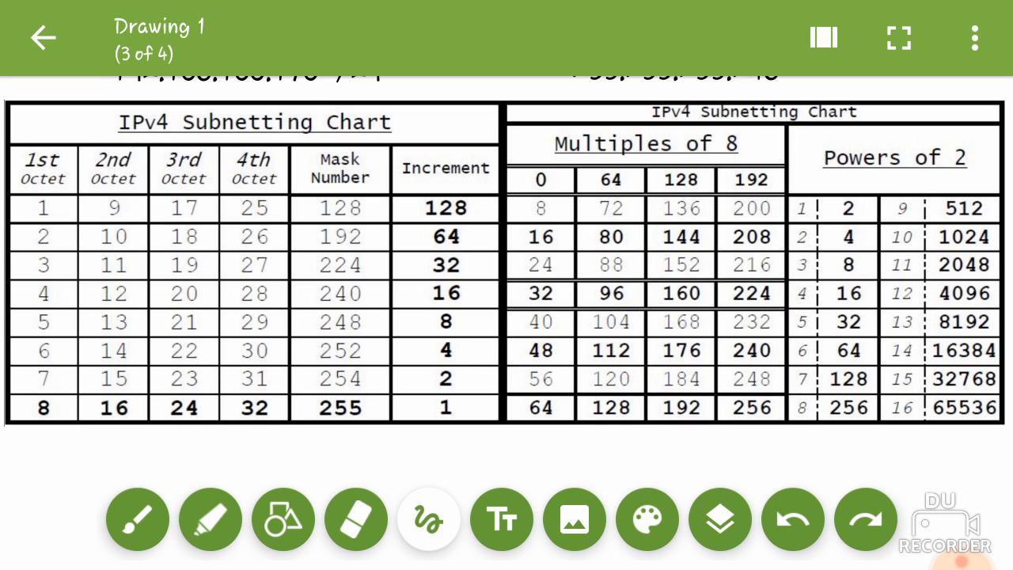
Step: Return to page 1 and underline the Network Address 192.168.103.128
{"action": "left_click", "coordinate": [681, 180]}
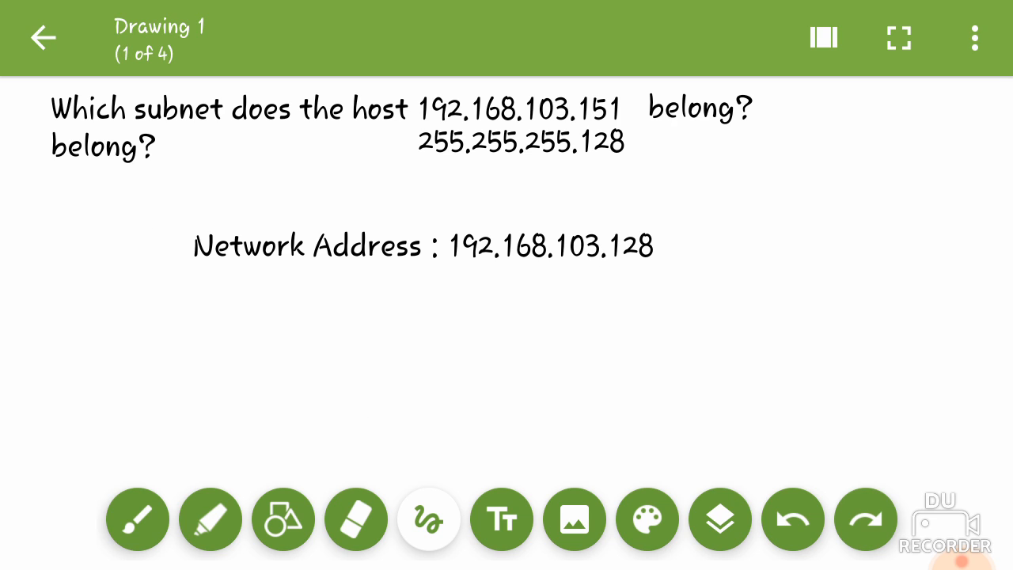
{"action": "left_click_drag", "start_coordinate": [447, 312], "coordinate": [564, 307]}
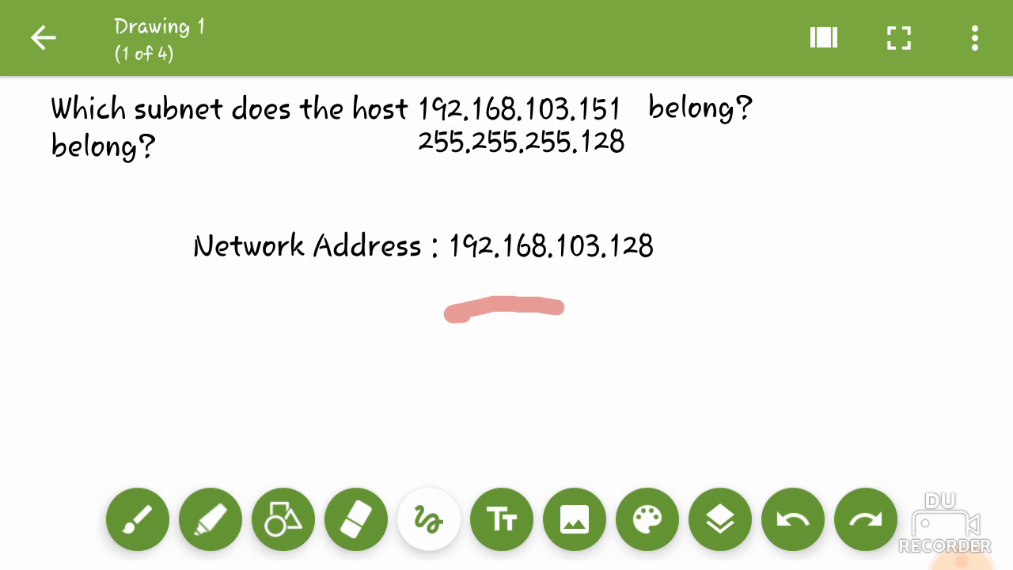
{"action": "left_click_drag", "start_coordinate": [562, 310], "coordinate": [705, 237]}
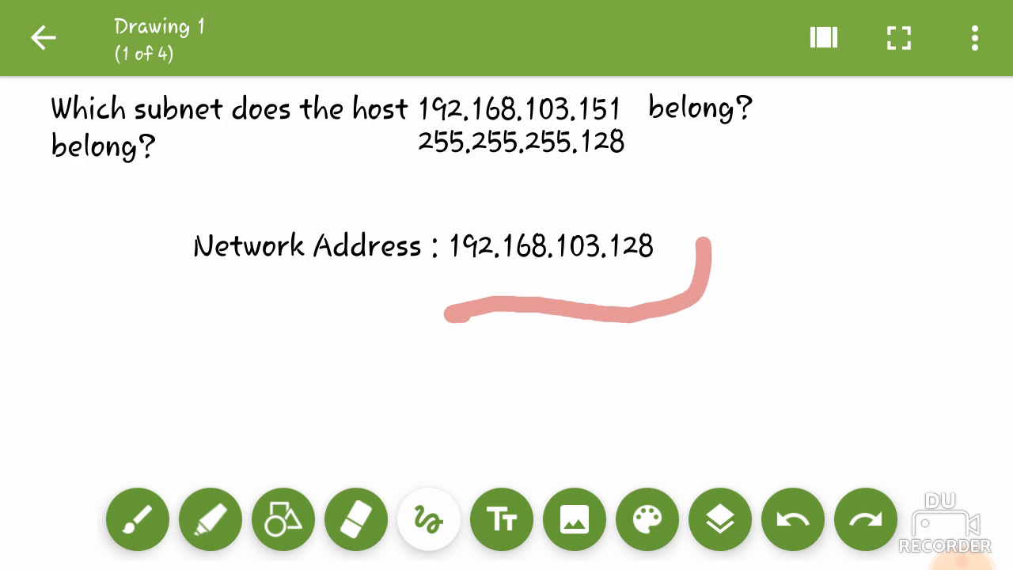
{"action": "left_click_drag", "start_coordinate": [697, 253], "coordinate": [452, 317]}
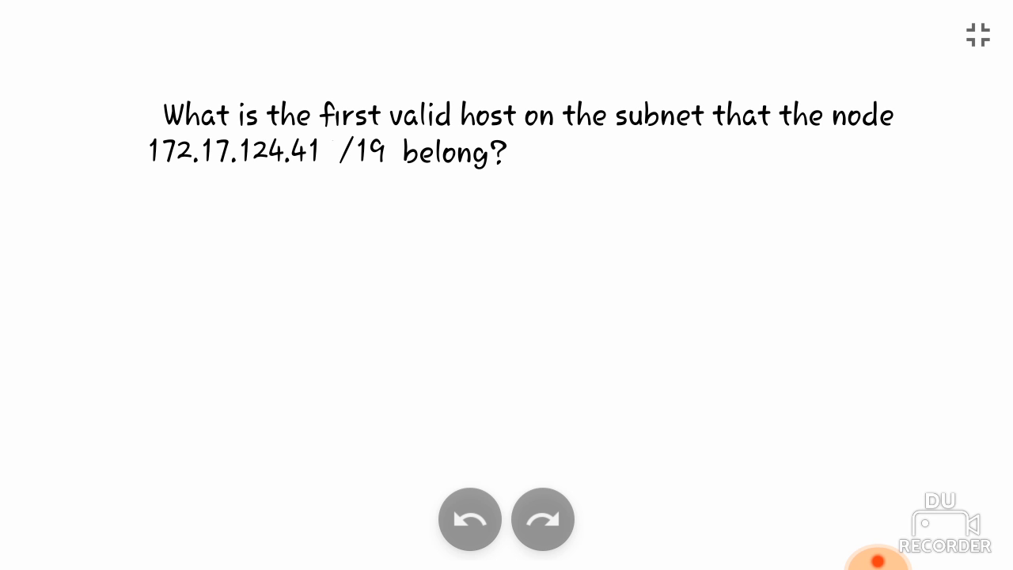
Step: Draw a temporary underline below the /19 question, then bring up the page overview
{"action": "left_click_drag", "start_coordinate": [141, 222], "coordinate": [251, 207]}
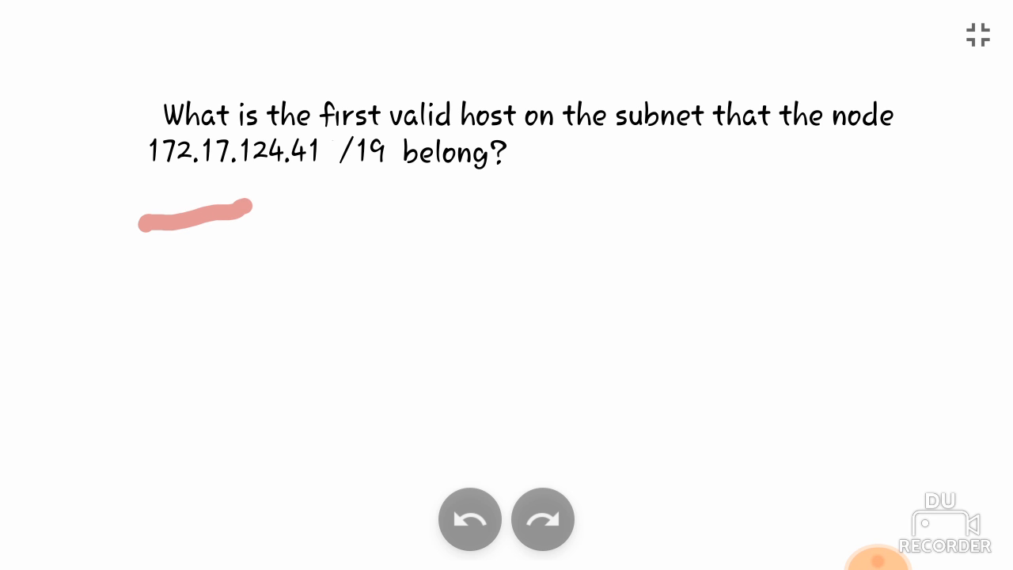
{"action": "left_click_drag", "start_coordinate": [252, 212], "coordinate": [355, 207]}
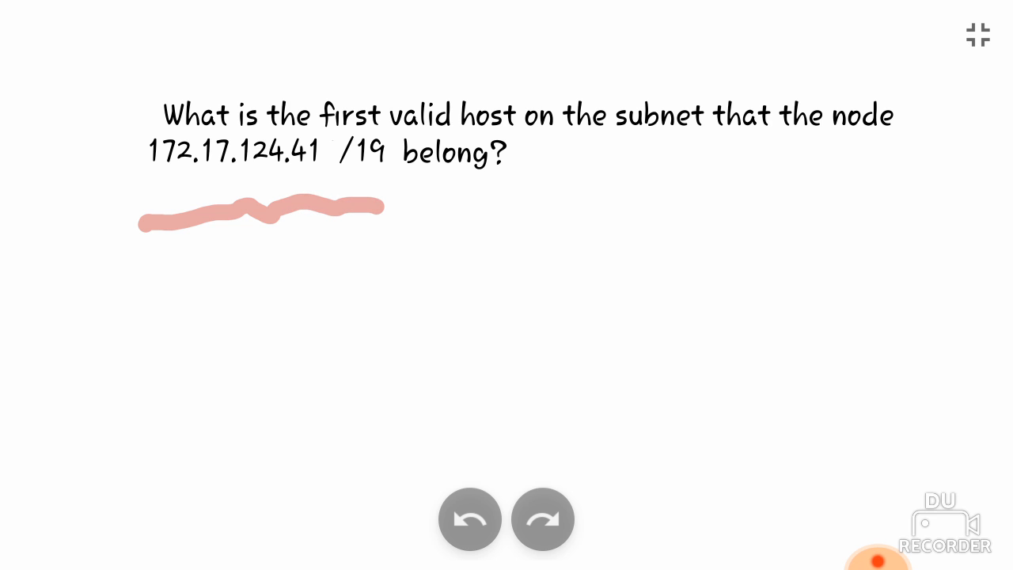
{"action": "left_click", "coordinate": [469, 518]}
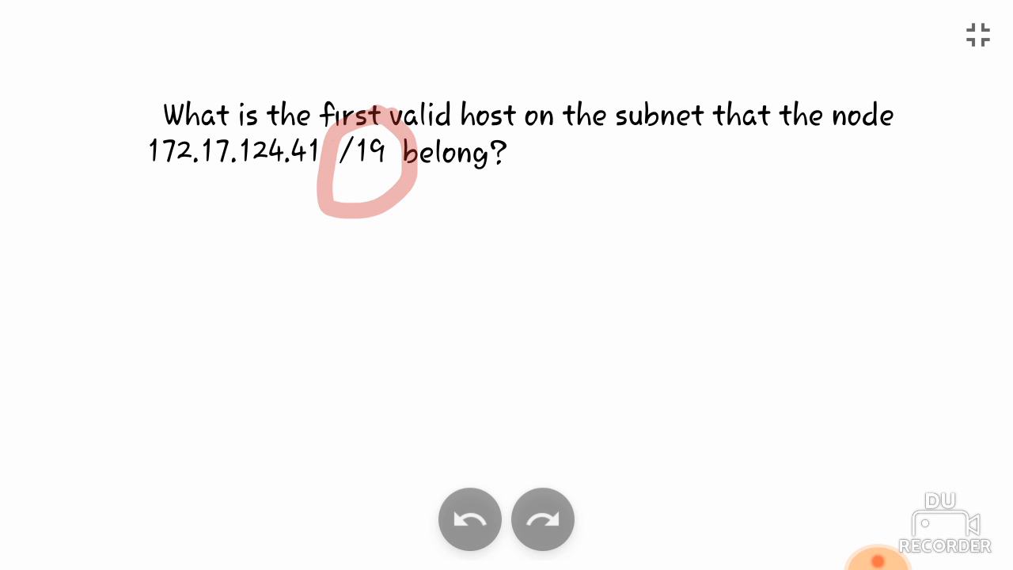
{"action": "left_click", "coordinate": [470, 520]}
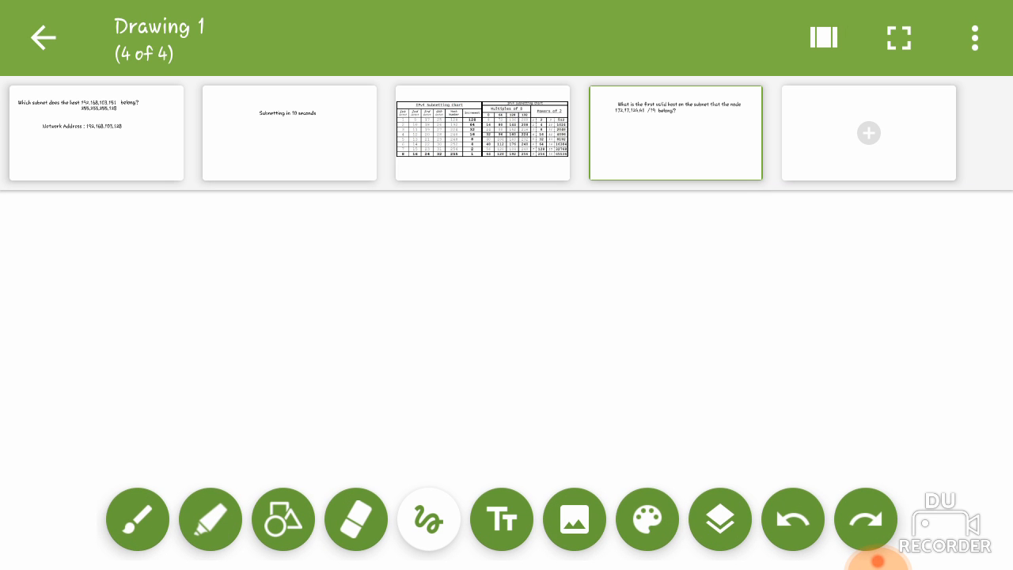
Step: Open the subnetting chart, trace /19 to increment 32, and mark Multiples of 8 values
{"action": "left_click", "coordinate": [483, 132]}
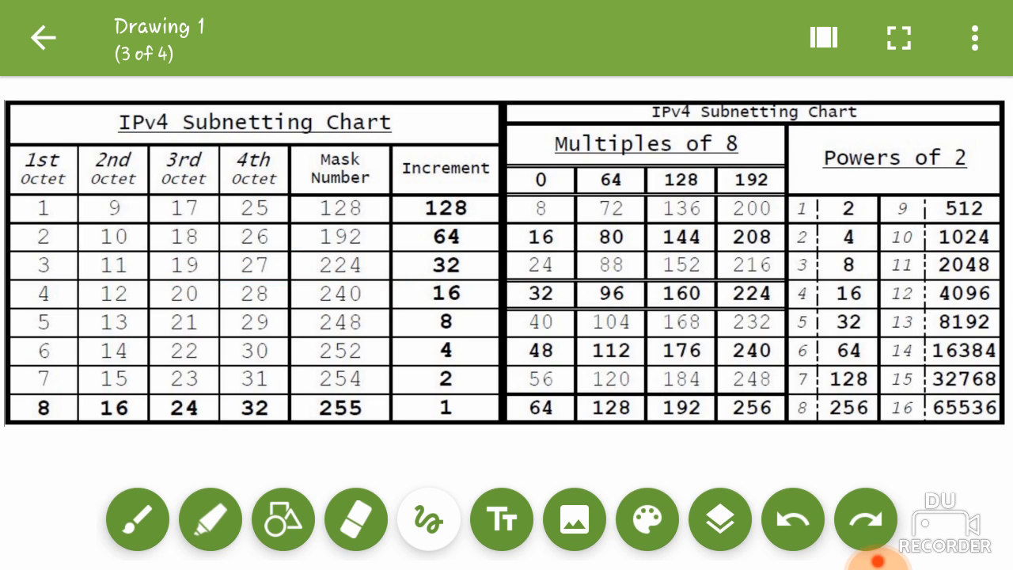
{"action": "left_click_drag", "start_coordinate": [182, 269], "coordinate": [412, 277]}
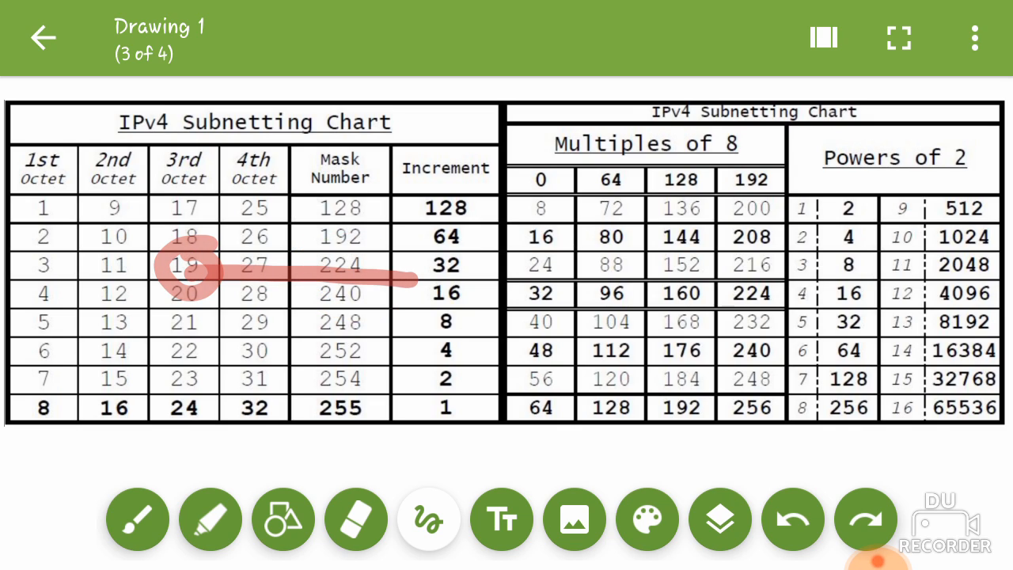
{"action": "left_click_drag", "start_coordinate": [190, 270], "coordinate": [447, 281]}
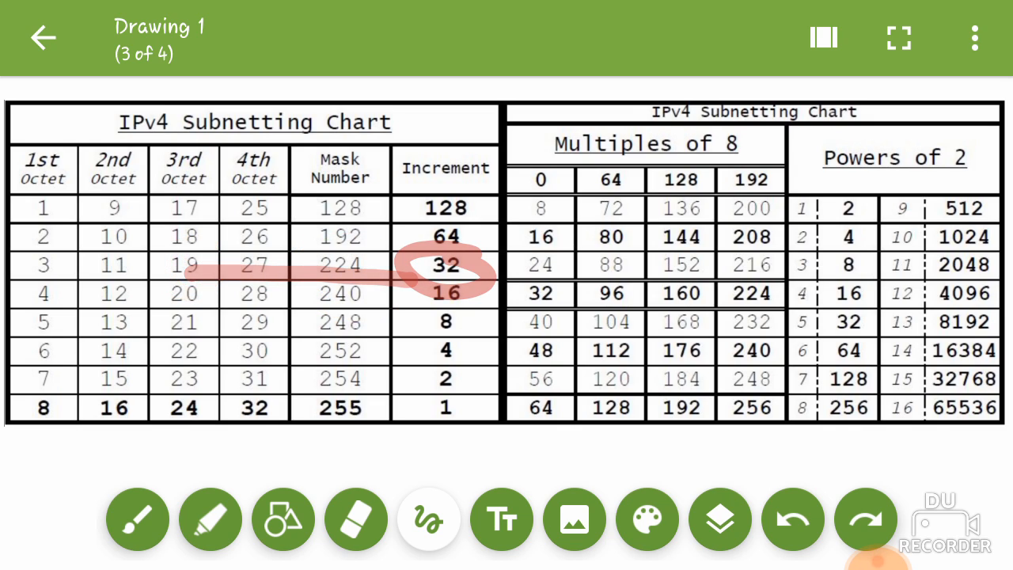
{"action": "left_click", "coordinate": [792, 519]}
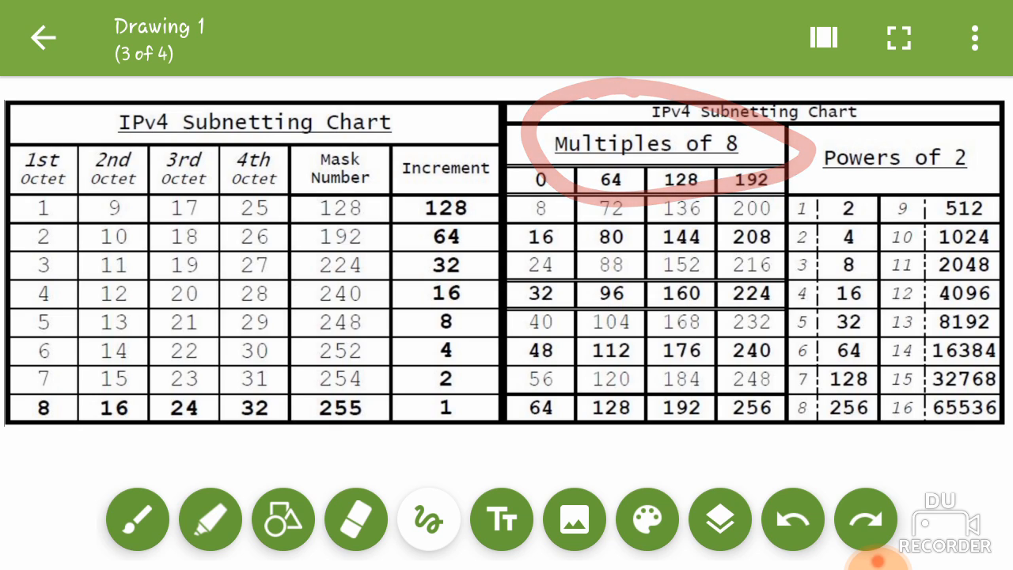
{"action": "left_click", "coordinate": [792, 518]}
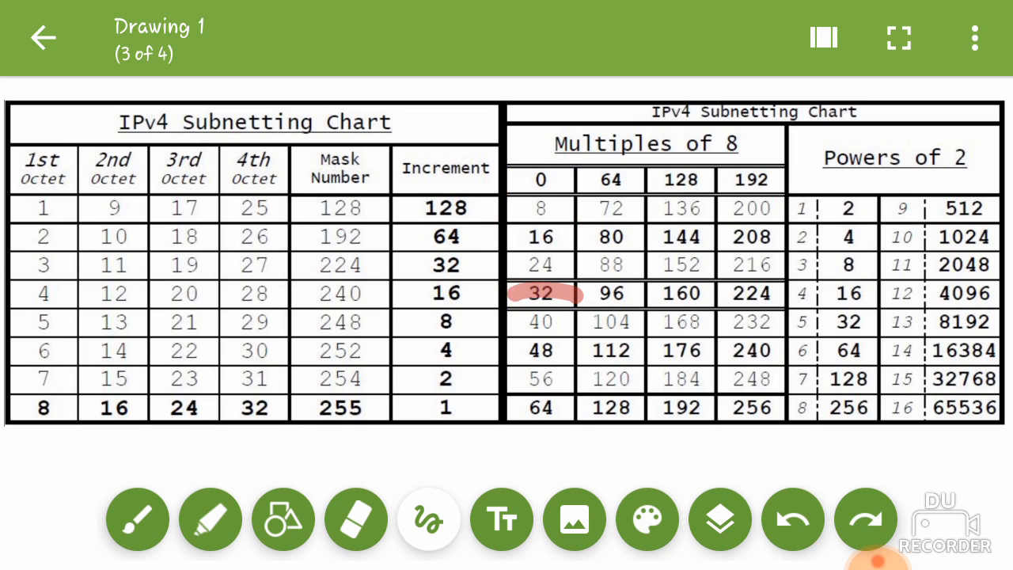
{"action": "left_click_drag", "start_coordinate": [547, 300], "coordinate": [546, 412]}
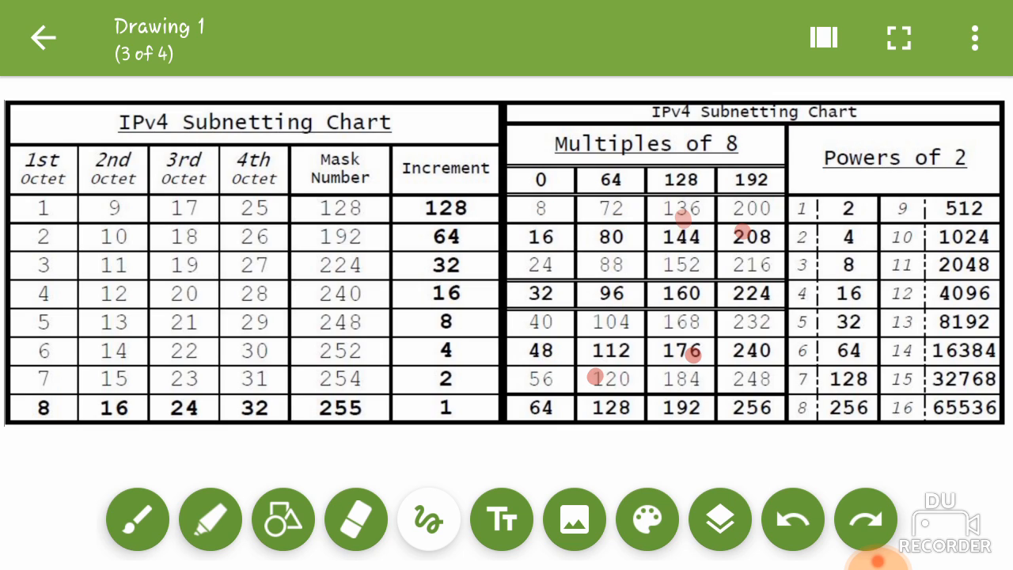
{"action": "left_click_drag", "start_coordinate": [547, 158], "coordinate": [546, 420]}
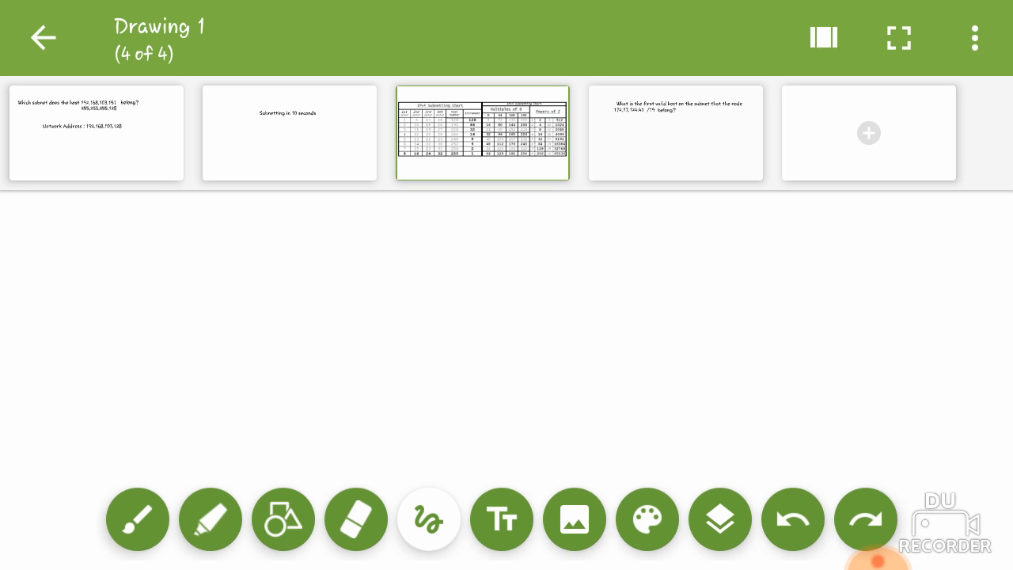
Step: Open the /19 question page and circle 124 in the node address 172.17.124.41
{"action": "left_click", "coordinate": [675, 132]}
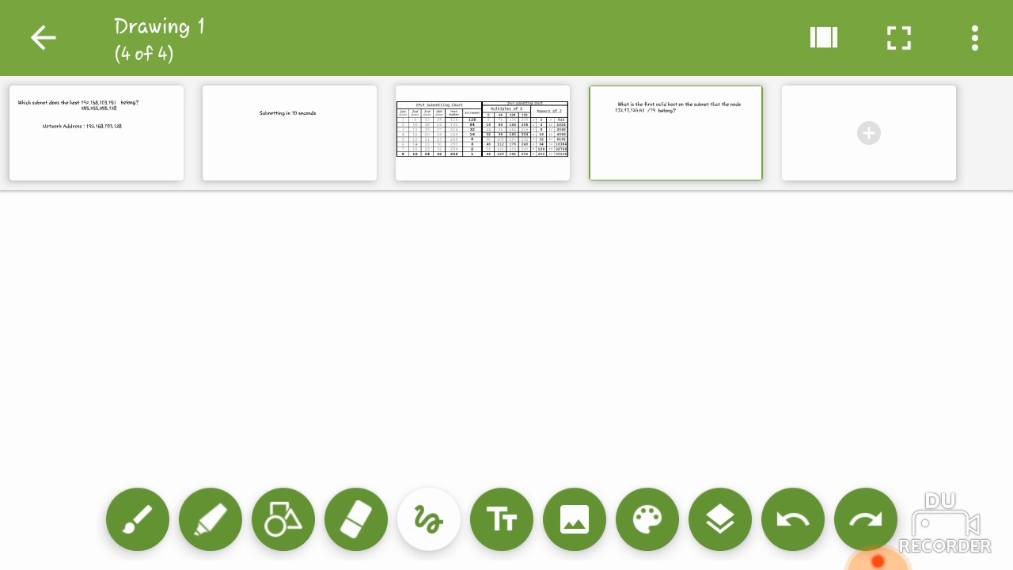
{"action": "left_click", "coordinate": [675, 132]}
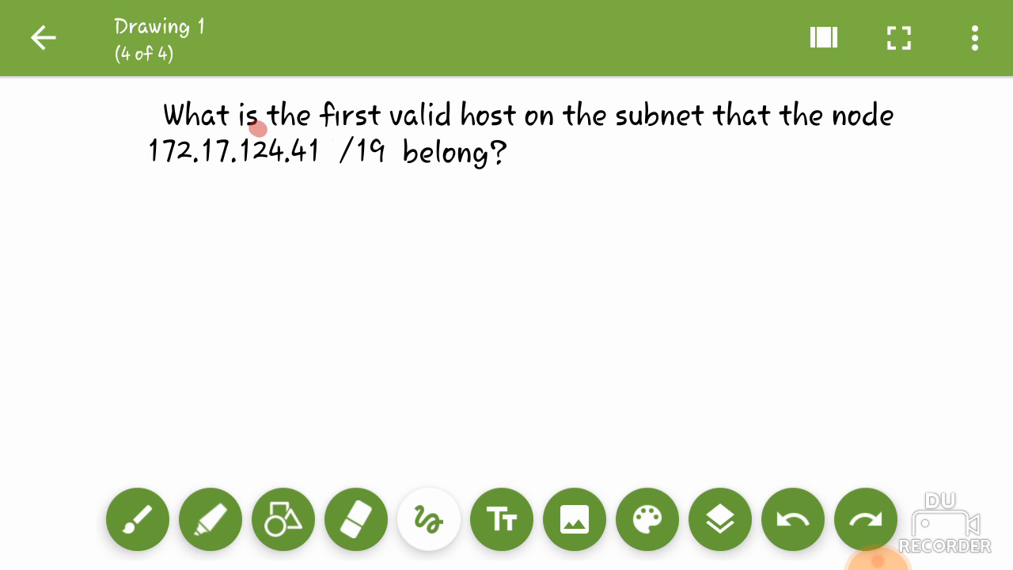
{"action": "left_click_drag", "start_coordinate": [261, 126], "coordinate": [261, 190]}
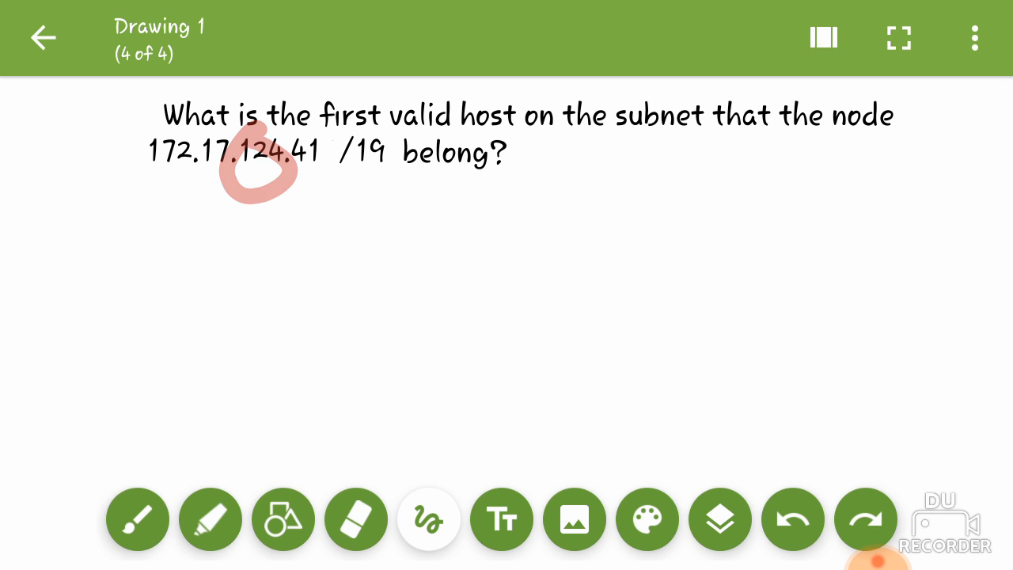
{"action": "left_click", "coordinate": [823, 38]}
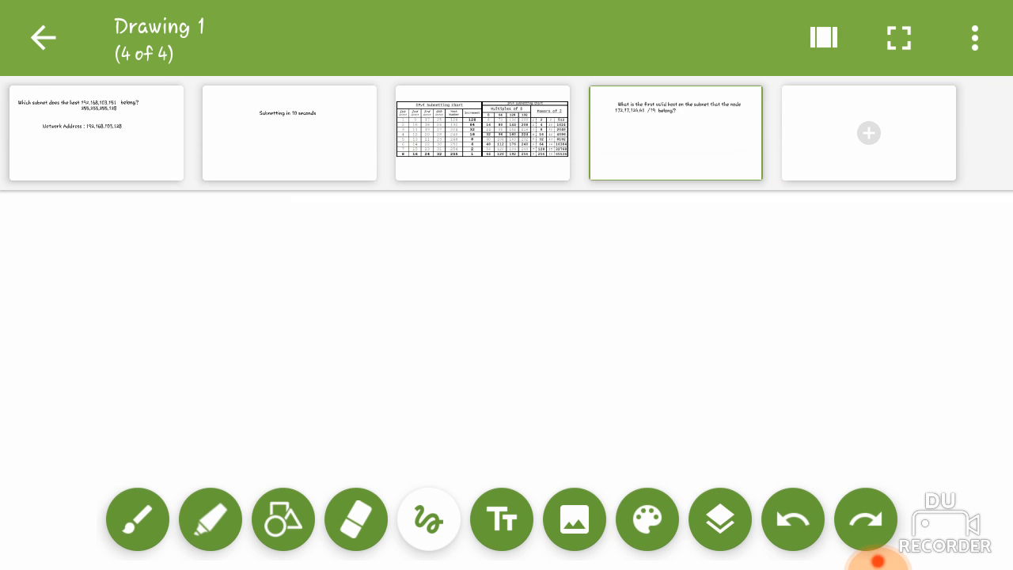
{"action": "left_click", "coordinate": [482, 132]}
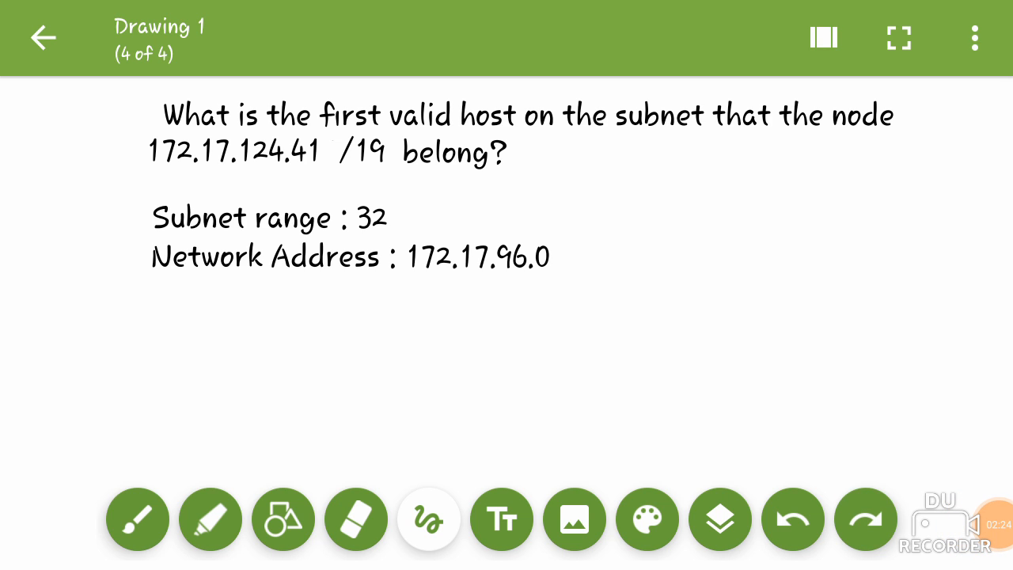
Step: Circle Network Address 172.17.96.0, then head back to the subnetting chart page
{"action": "left_click_drag", "start_coordinate": [412, 217], "coordinate": [523, 317]}
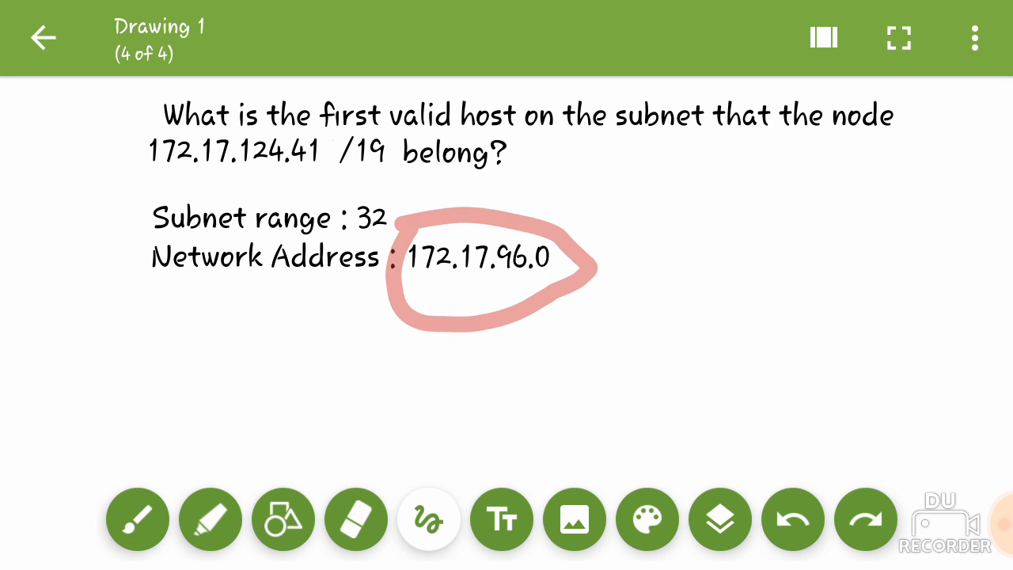
{"action": "left_click", "coordinate": [792, 520]}
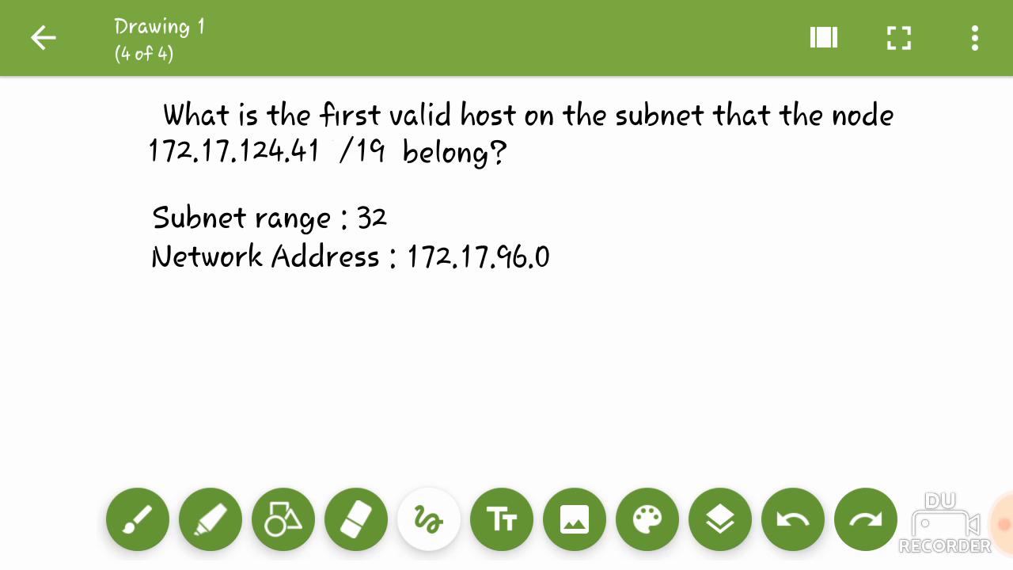
{"action": "left_click", "coordinate": [823, 37]}
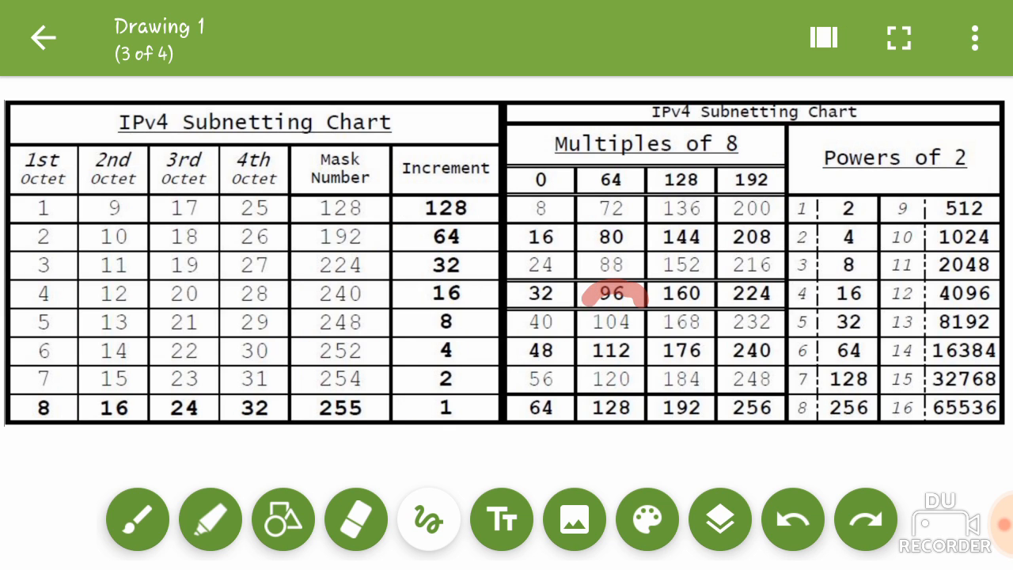
Step: Highlight the value 96 in the chart's Multiples of 8 column
{"action": "left_click_drag", "start_coordinate": [633, 285], "coordinate": [610, 411]}
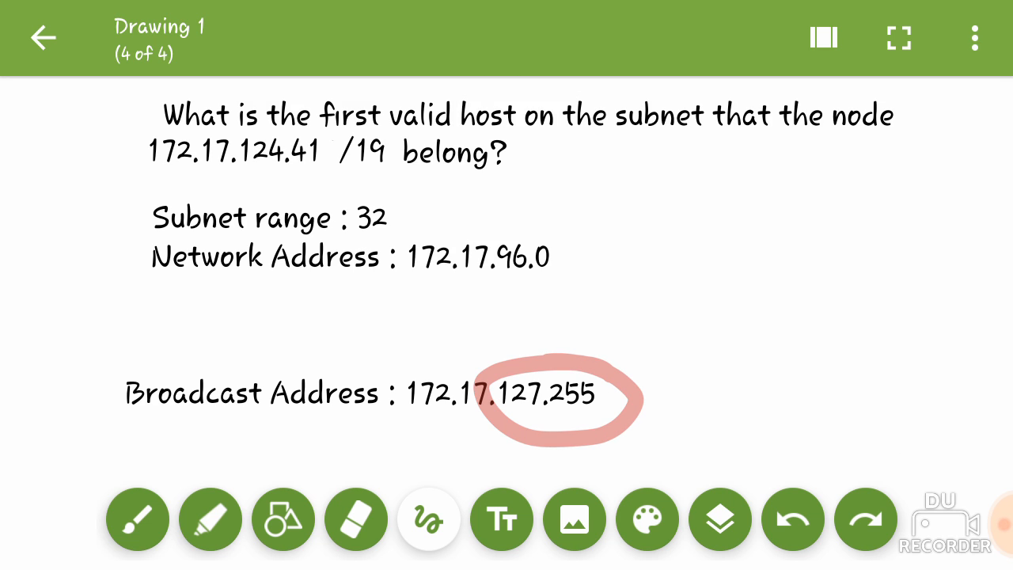
Step: Insert 1st Host 172.17.96.1 and Last Host 172.17.127.254 between network and broadcast lines
{"action": "left_click", "coordinate": [792, 520]}
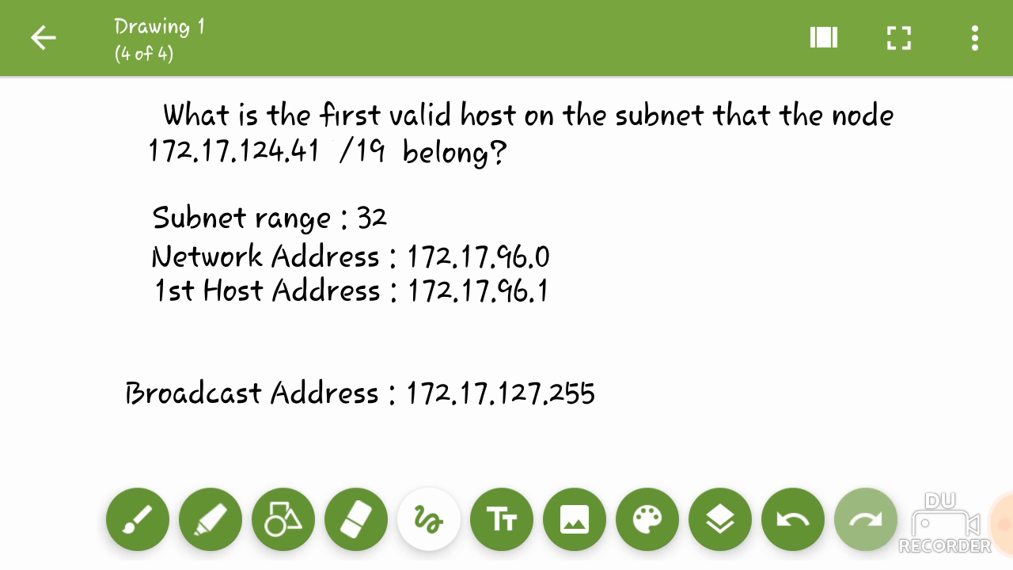
{"action": "left_click", "coordinate": [865, 519]}
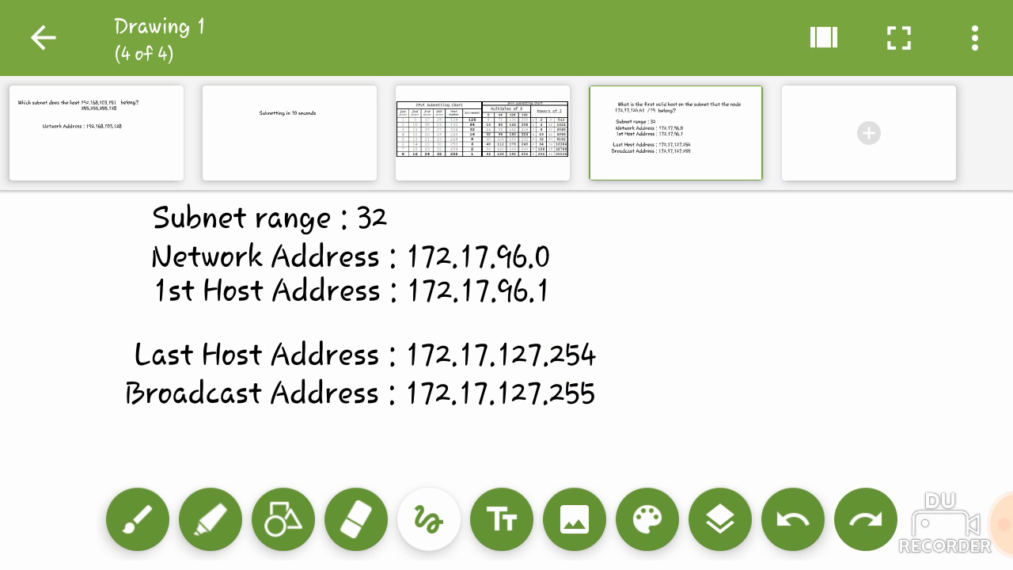
Step: Open page 3, the IPv4 Subnetting Chart, and show it full screen
{"action": "left_click", "coordinate": [483, 132]}
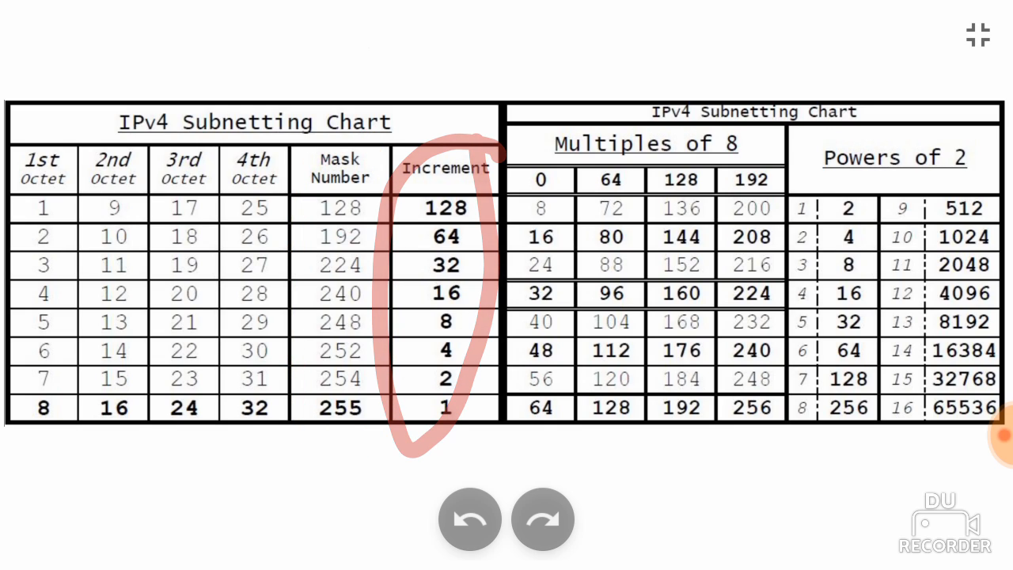
Step: Draw a red oval around the Multiples of 8 192 column, from 200 to 256
{"action": "left_click", "coordinate": [469, 519]}
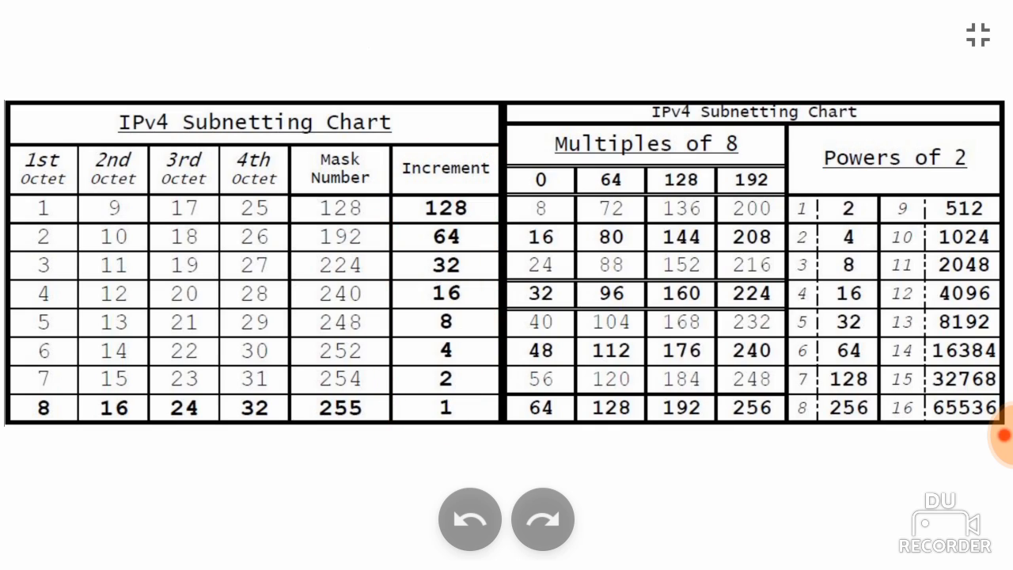
{"action": "left_click_drag", "start_coordinate": [538, 182], "coordinate": [522, 301]}
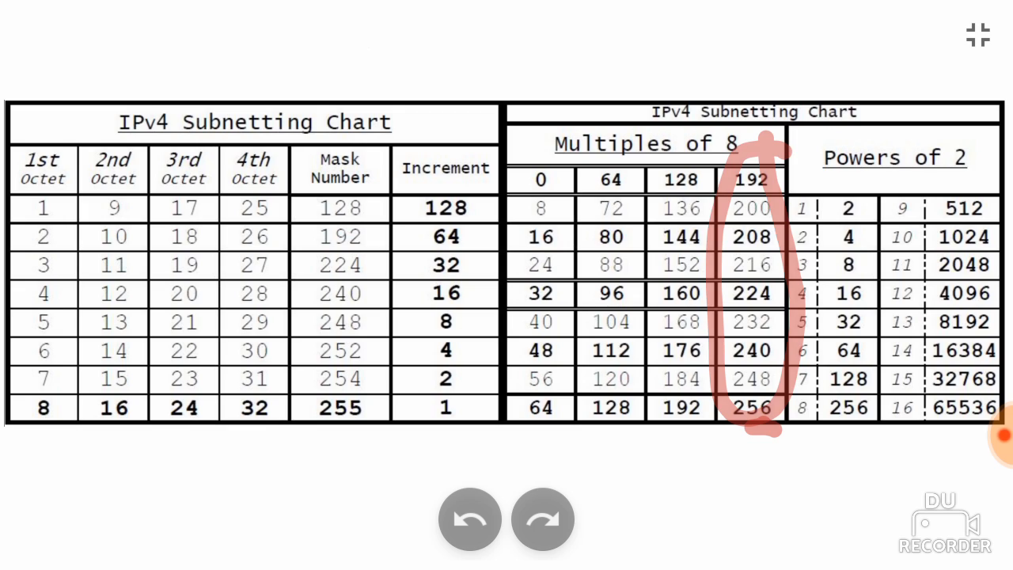
{"action": "left_click", "coordinate": [469, 518]}
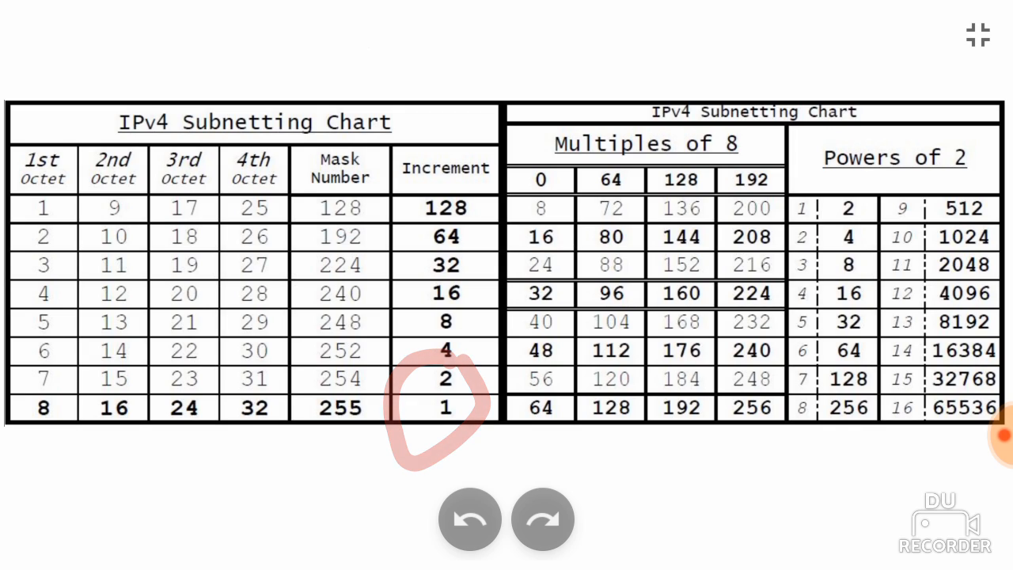
Step: Draw a red circle around increments 4, 2 and 1 at the Increment column's bottom
{"action": "left_click", "coordinate": [469, 518]}
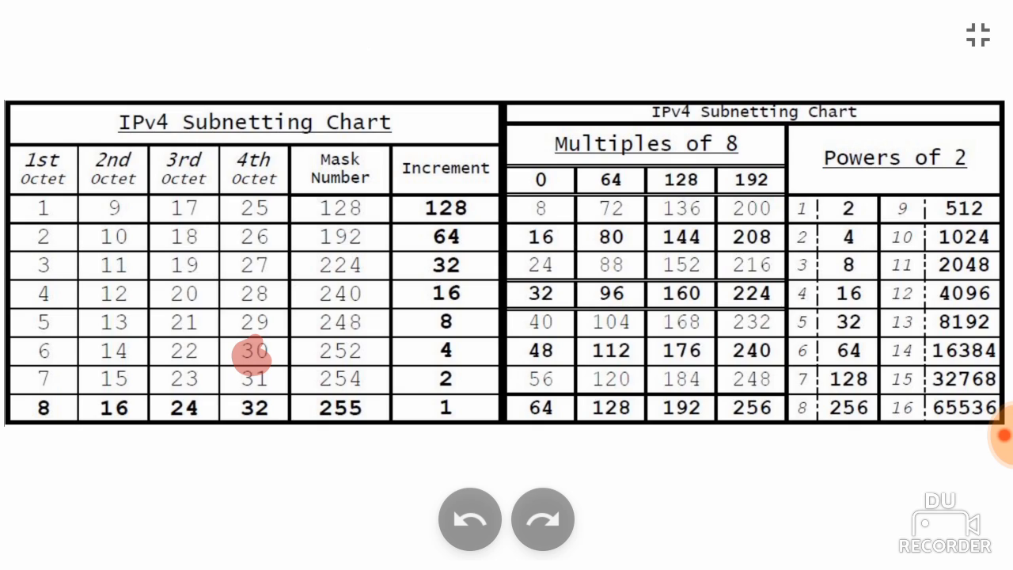
{"action": "left_click_drag", "start_coordinate": [253, 352], "coordinate": [447, 352]}
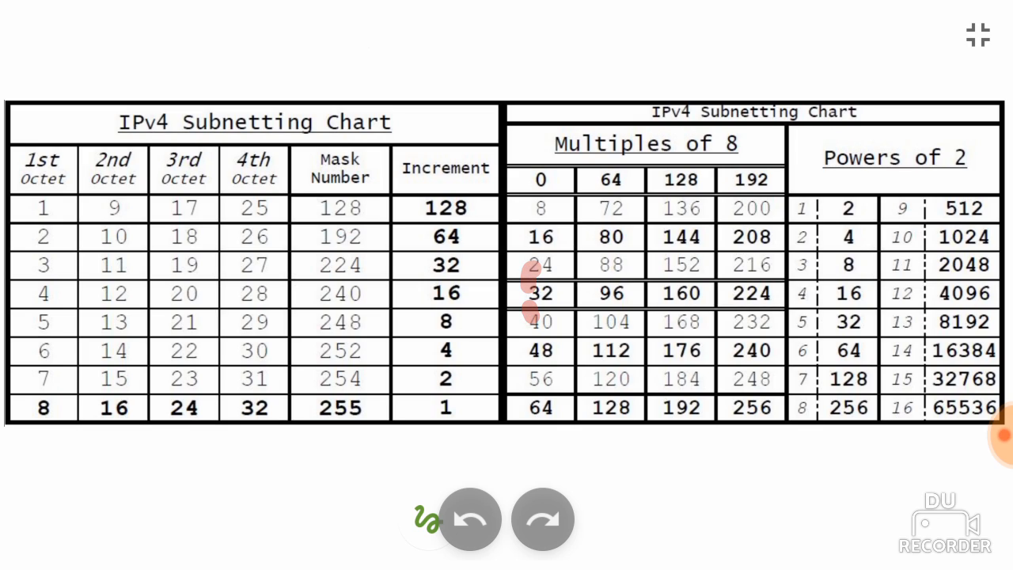
{"action": "left_click_drag", "start_coordinate": [475, 214], "coordinate": [475, 324]}
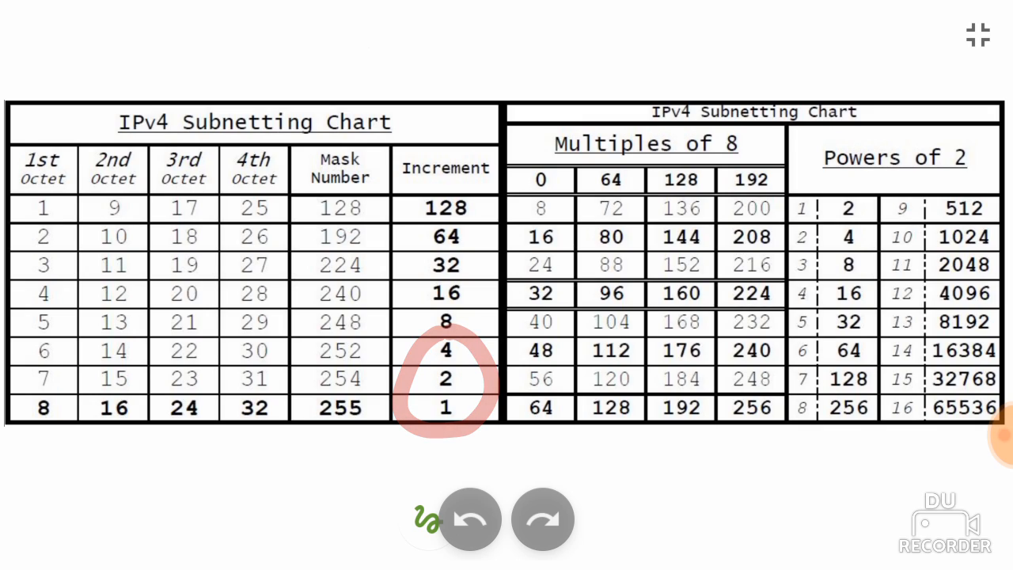
{"action": "left_click", "coordinate": [471, 518]}
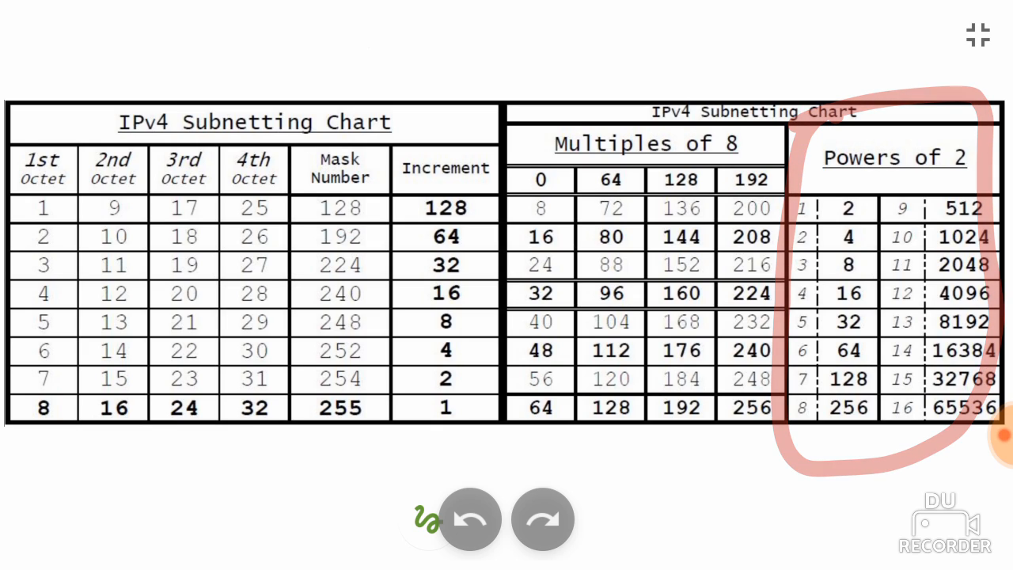
Step: Mark the 2nd Octet values 9 through 13 with a red pen bracket
{"action": "left_click", "coordinate": [470, 518]}
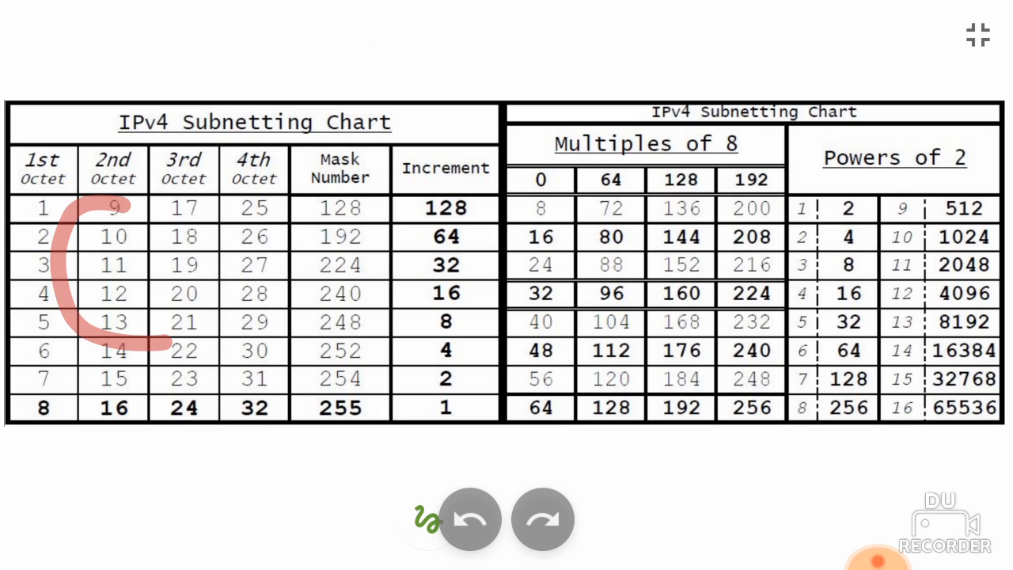
Step: Draw red vertical strokes down the 1st, 3rd and 4th Octet columns
{"action": "left_click_drag", "start_coordinate": [538, 321], "coordinate": [808, 308]}
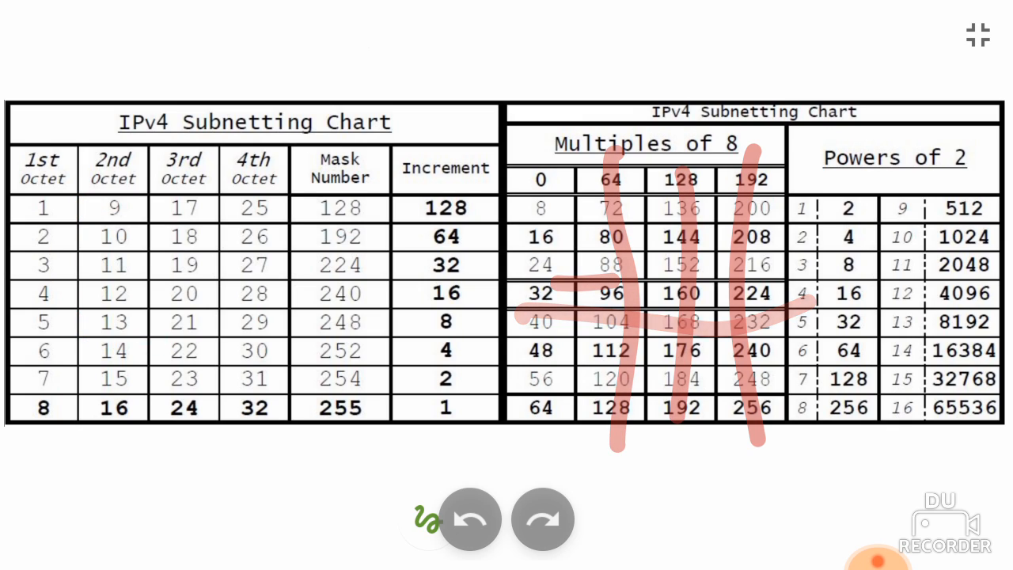
{"action": "left_click", "coordinate": [471, 518]}
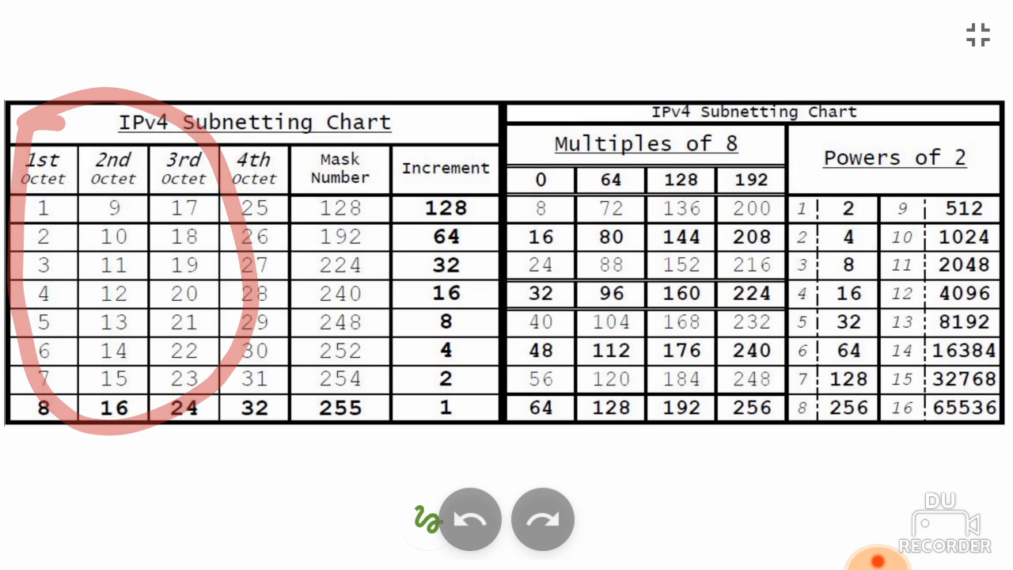
{"action": "left_click", "coordinate": [469, 518]}
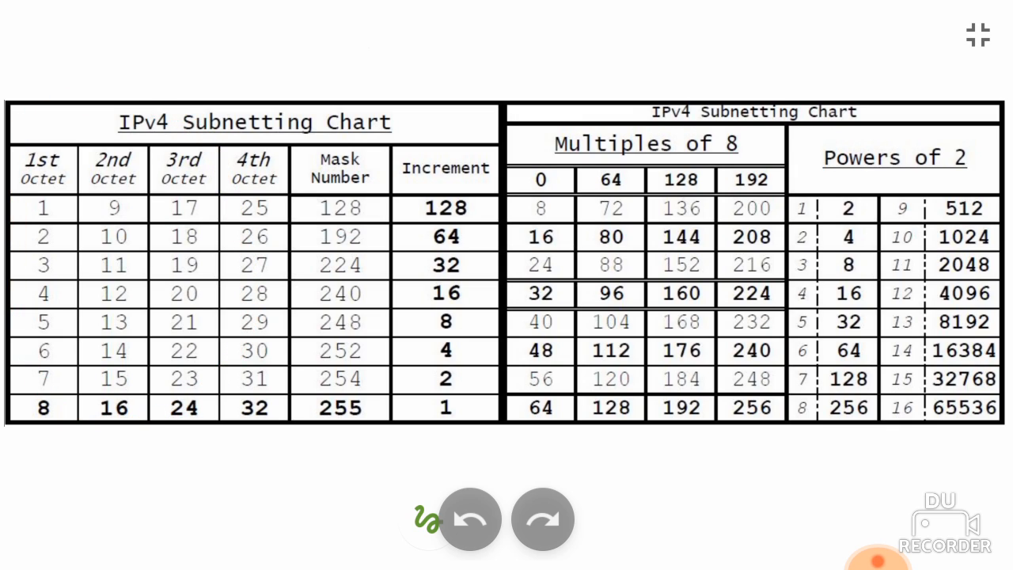
{"action": "left_click_drag", "start_coordinate": [56, 186], "coordinate": [32, 432]}
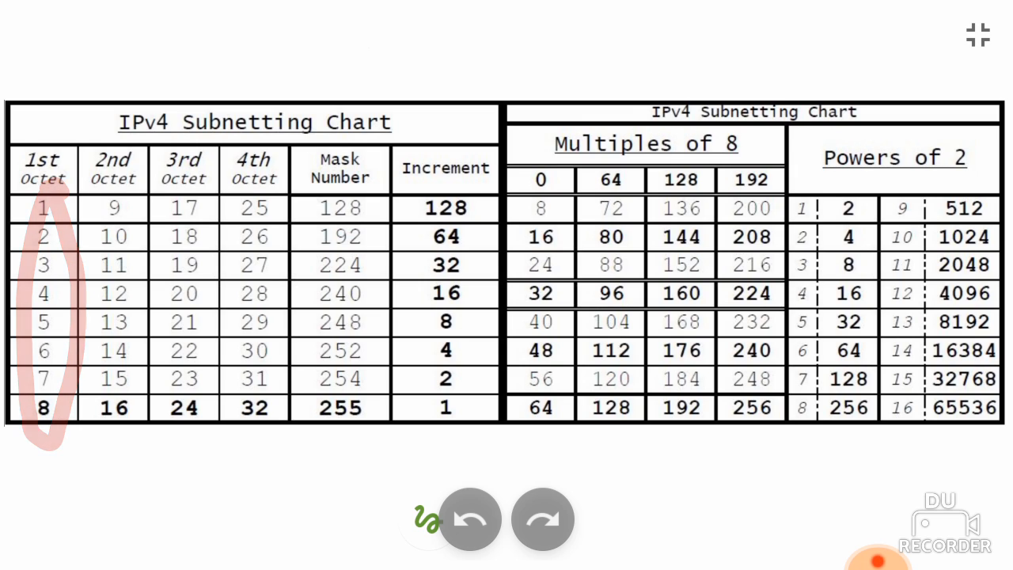
{"action": "left_click_drag", "start_coordinate": [113, 206], "coordinate": [113, 411]}
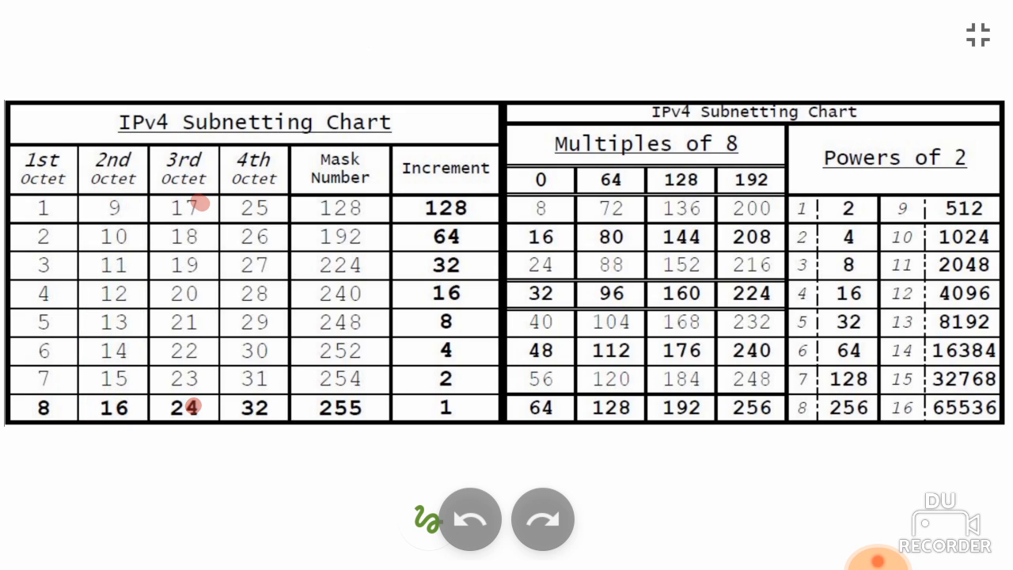
{"action": "left_click_drag", "start_coordinate": [194, 190], "coordinate": [186, 408]}
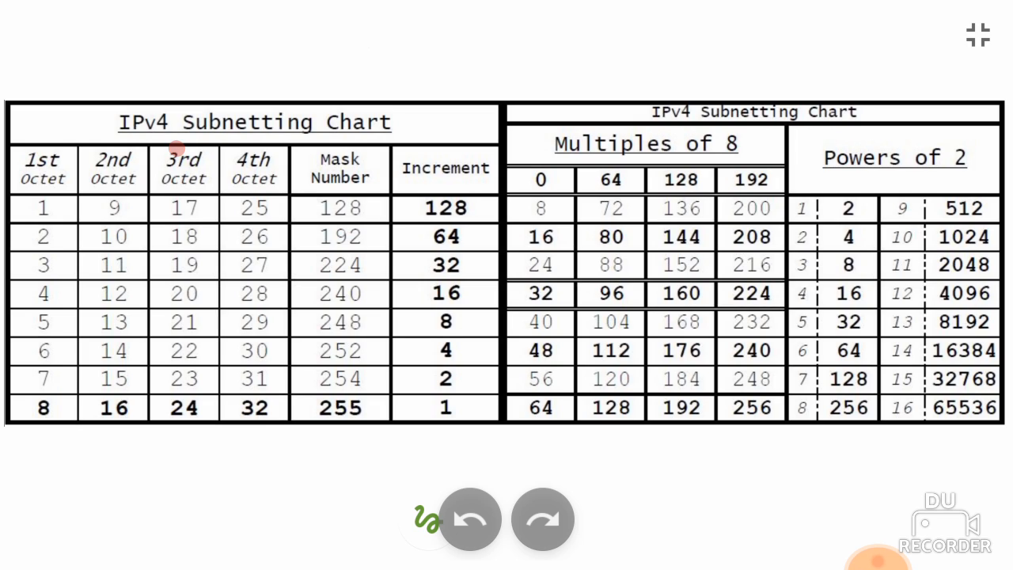
{"action": "mouse_move", "coordinate": [253, 166]}
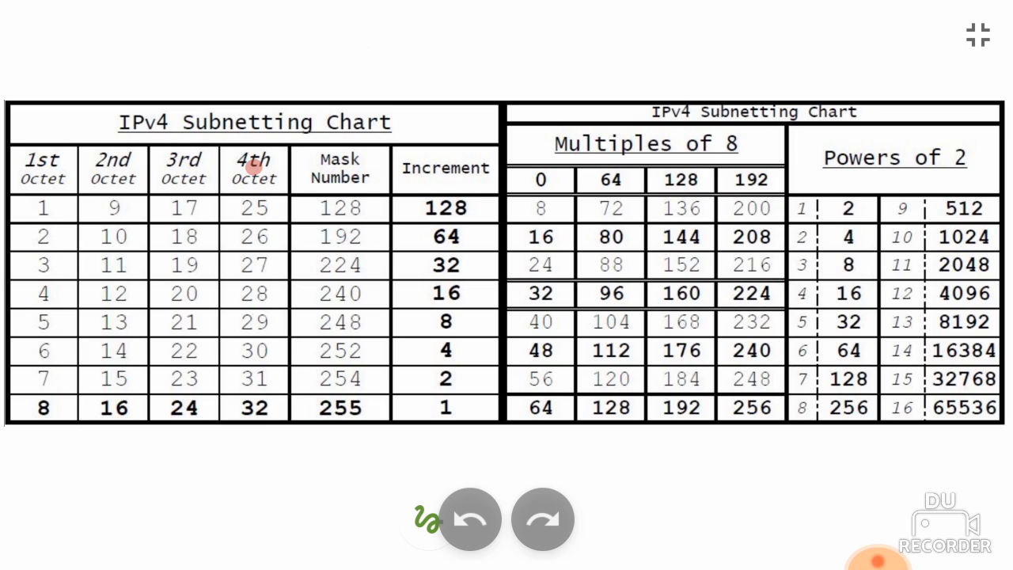
{"action": "left_click_drag", "start_coordinate": [44, 210], "coordinate": [64, 408]}
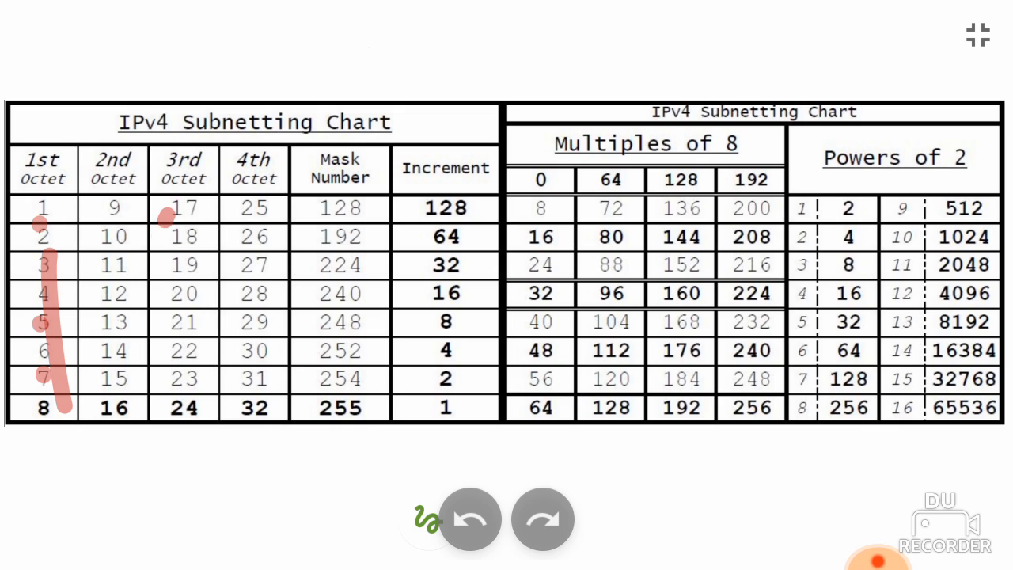
{"action": "left_click_drag", "start_coordinate": [166, 213], "coordinate": [178, 506]}
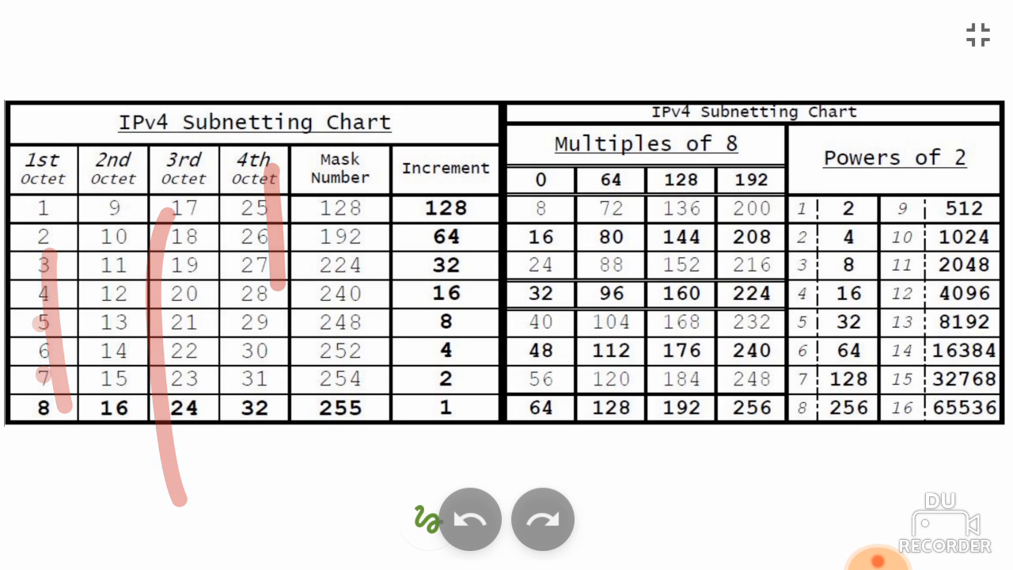
{"action": "left_click", "coordinate": [470, 518]}
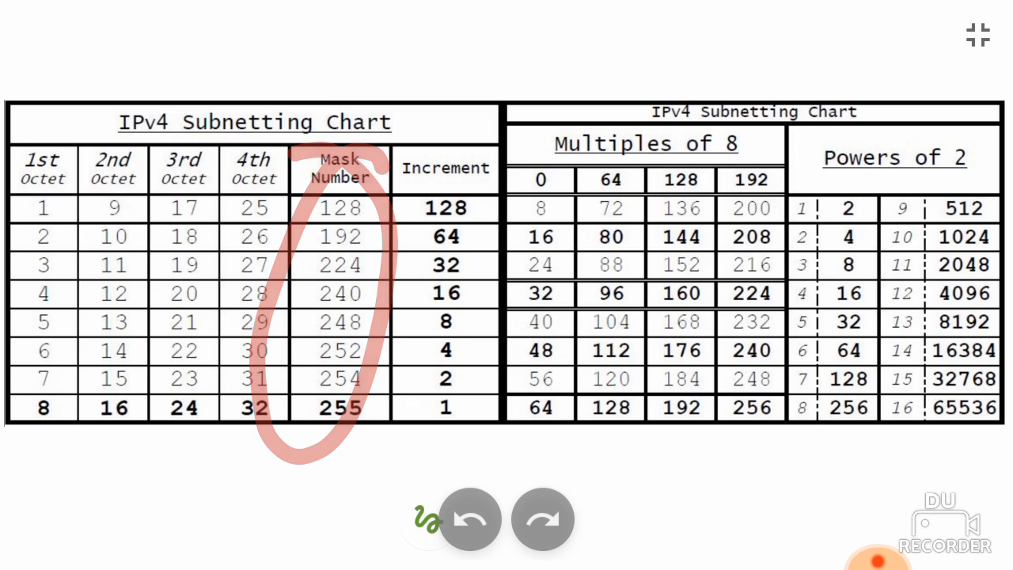
Step: Draw a large red loop enclosing the octet, Mask Number and Increment columns
{"action": "left_click", "coordinate": [470, 519]}
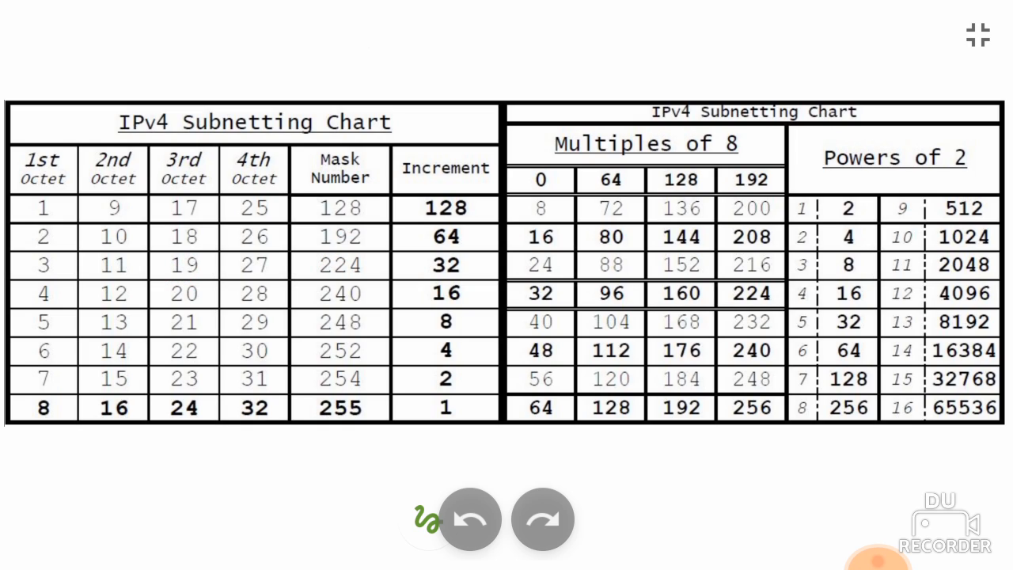
{"action": "left_click_drag", "start_coordinate": [317, 202], "coordinate": [368, 214]}
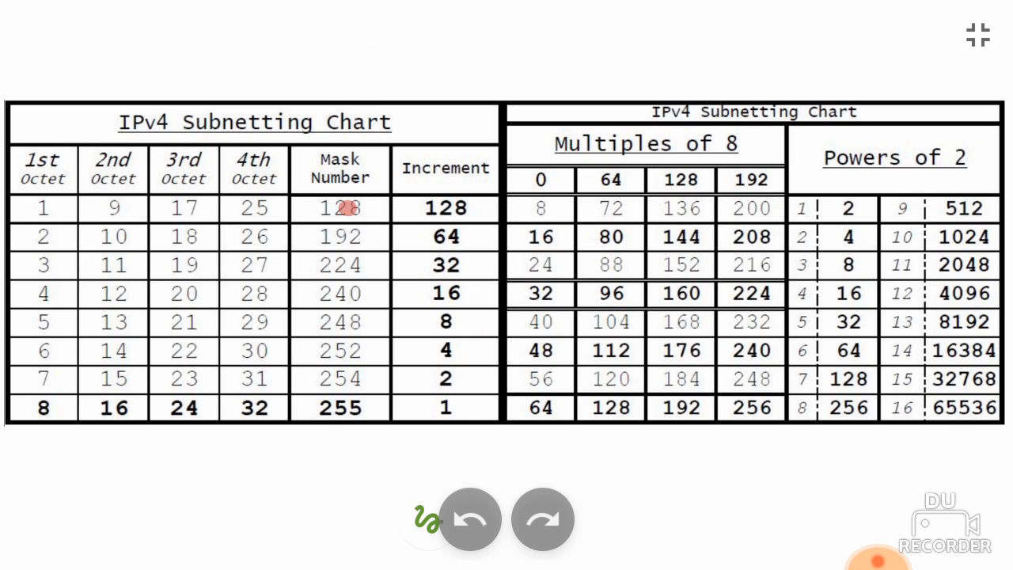
{"action": "left_click_drag", "start_coordinate": [443, 143], "coordinate": [443, 349]}
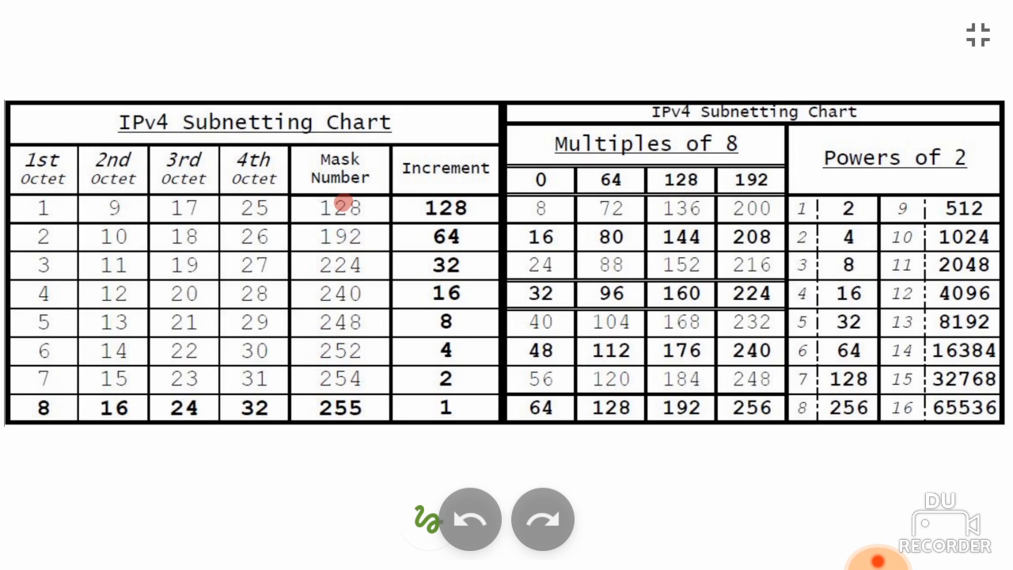
{"action": "left_click", "coordinate": [443, 238]}
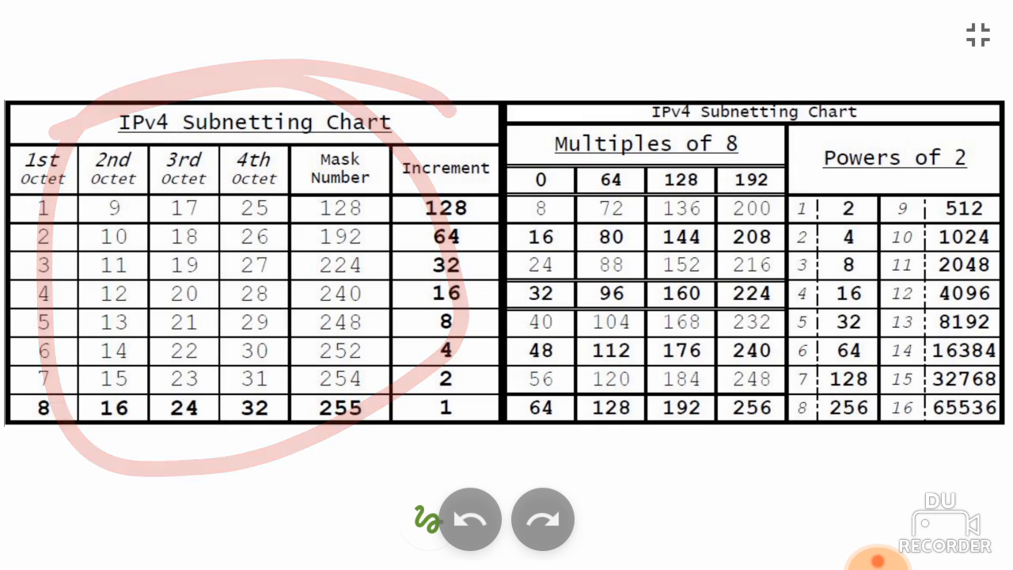
Step: Loop the Powers of 2 table in red, leaving the chart unmarked afterwards
{"action": "left_click", "coordinate": [471, 519]}
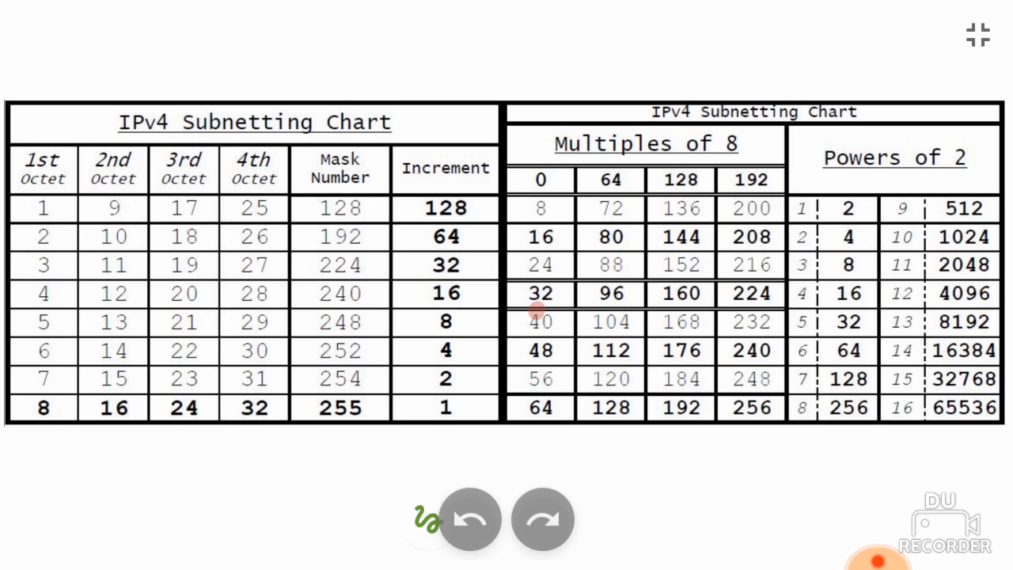
{"action": "left_click_drag", "start_coordinate": [542, 182], "coordinate": [542, 428]}
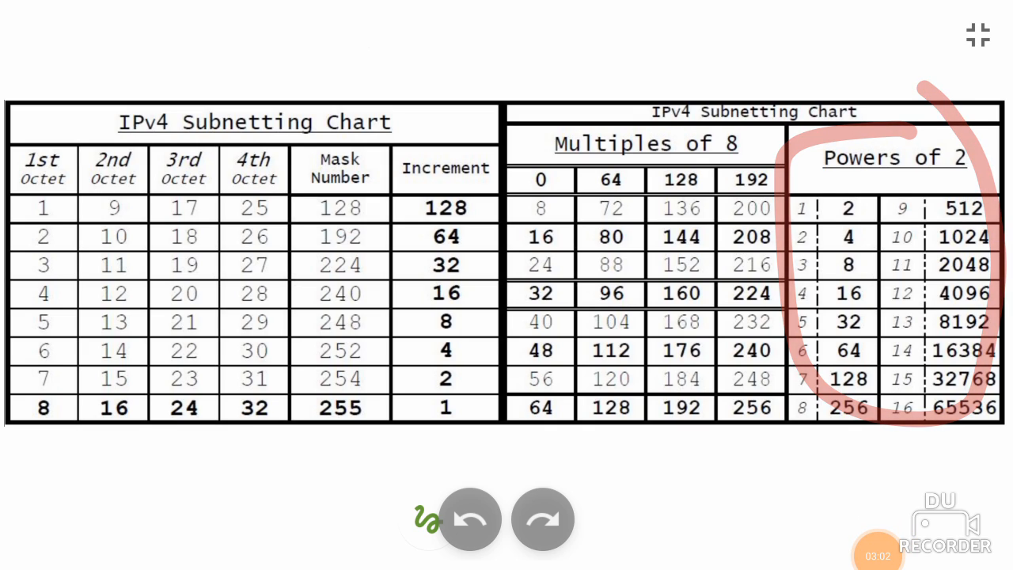
{"action": "left_click", "coordinate": [471, 519]}
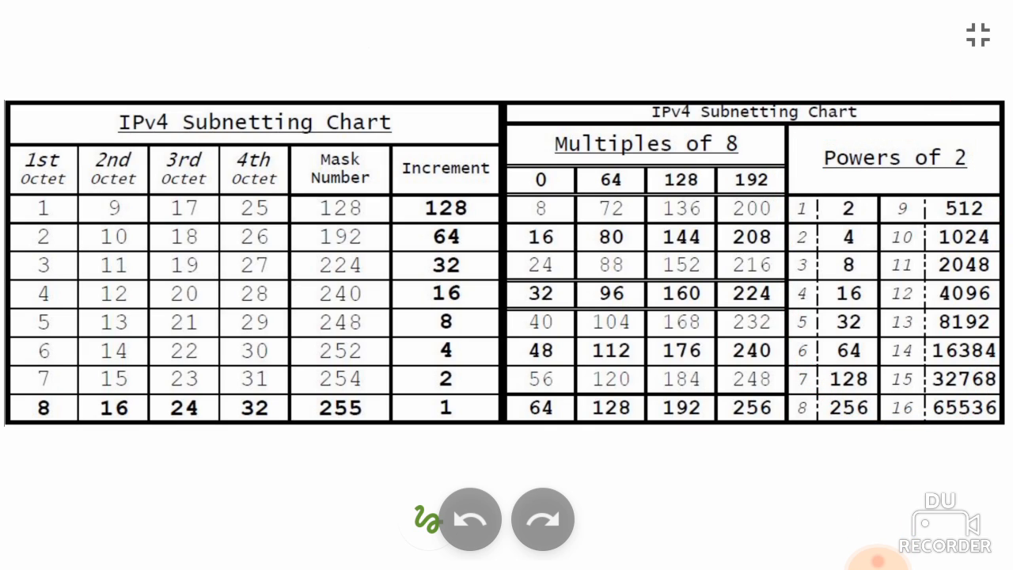